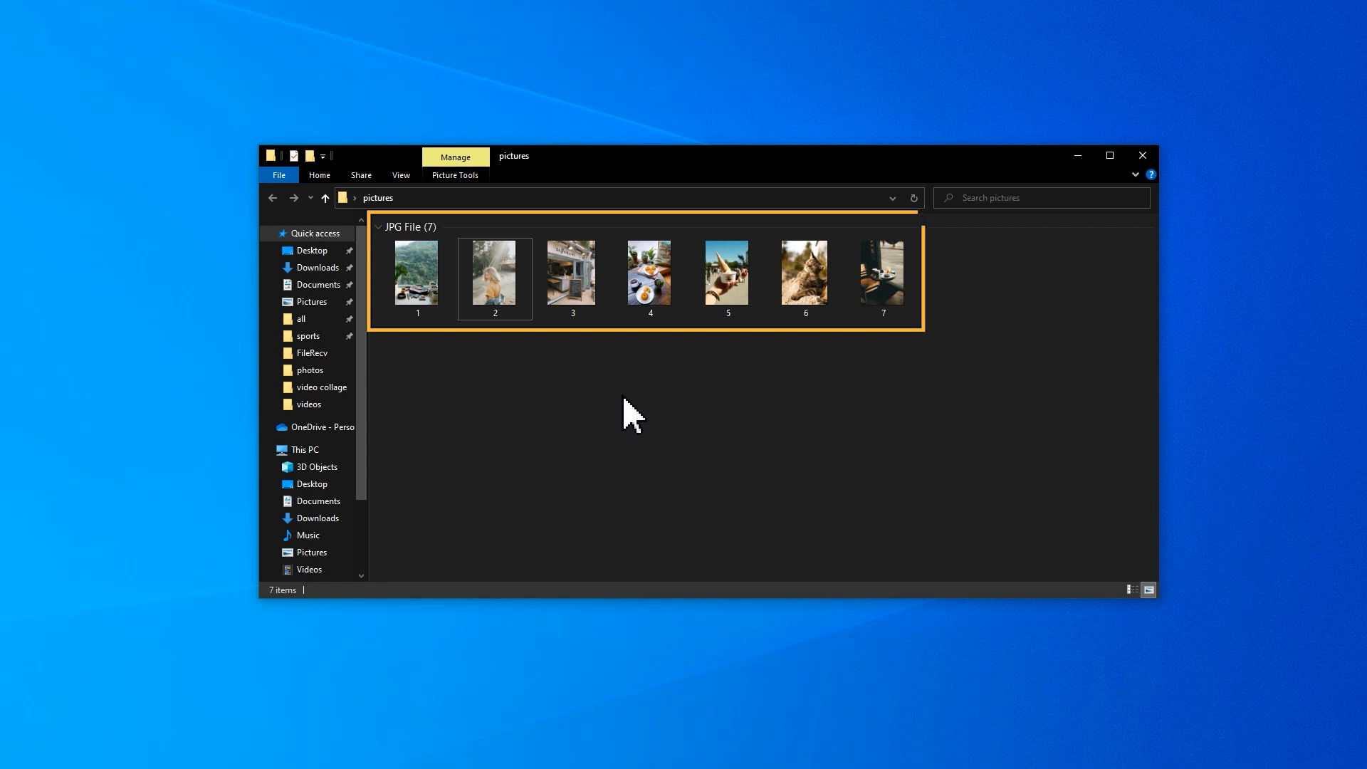
# Preview two photos, then upload photo 2 to remove.bg
pyautogui.doubleClick(494, 273)
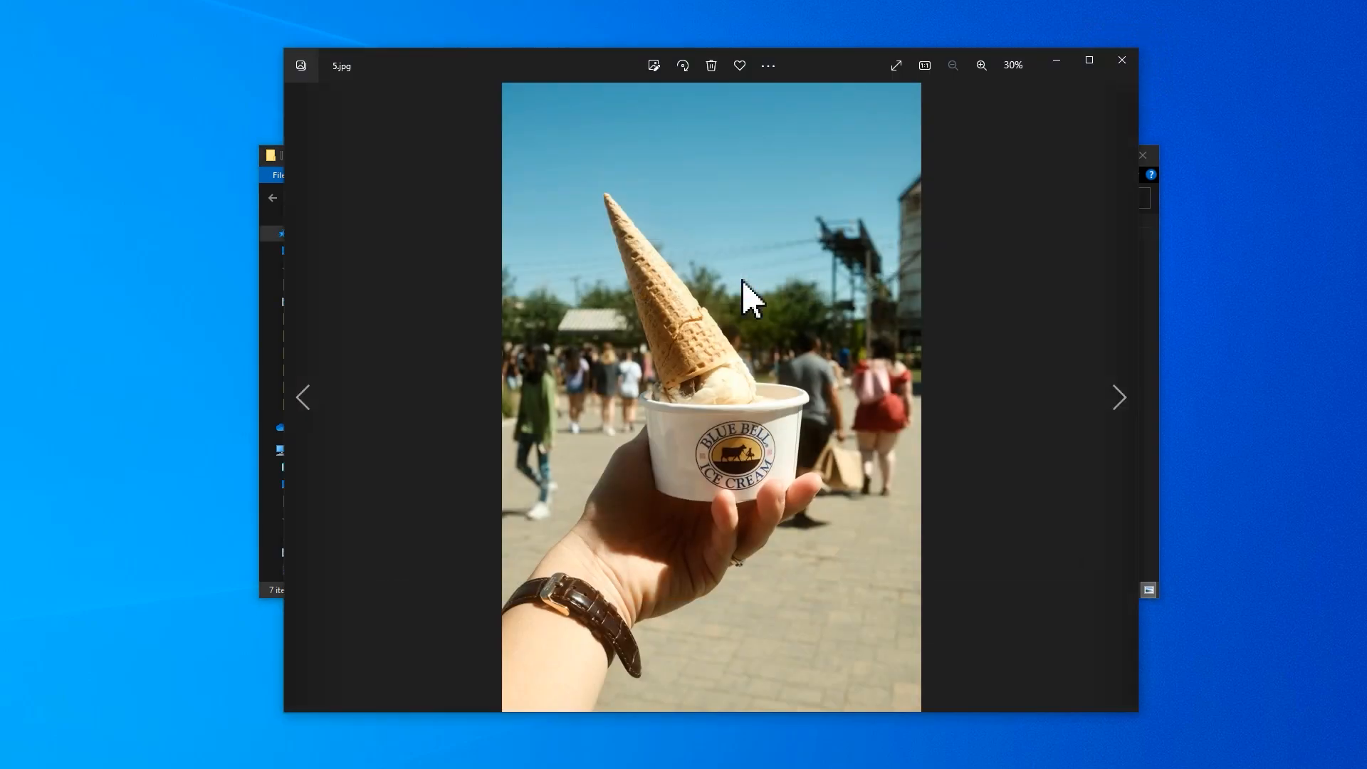
pyautogui.click(1122, 60)
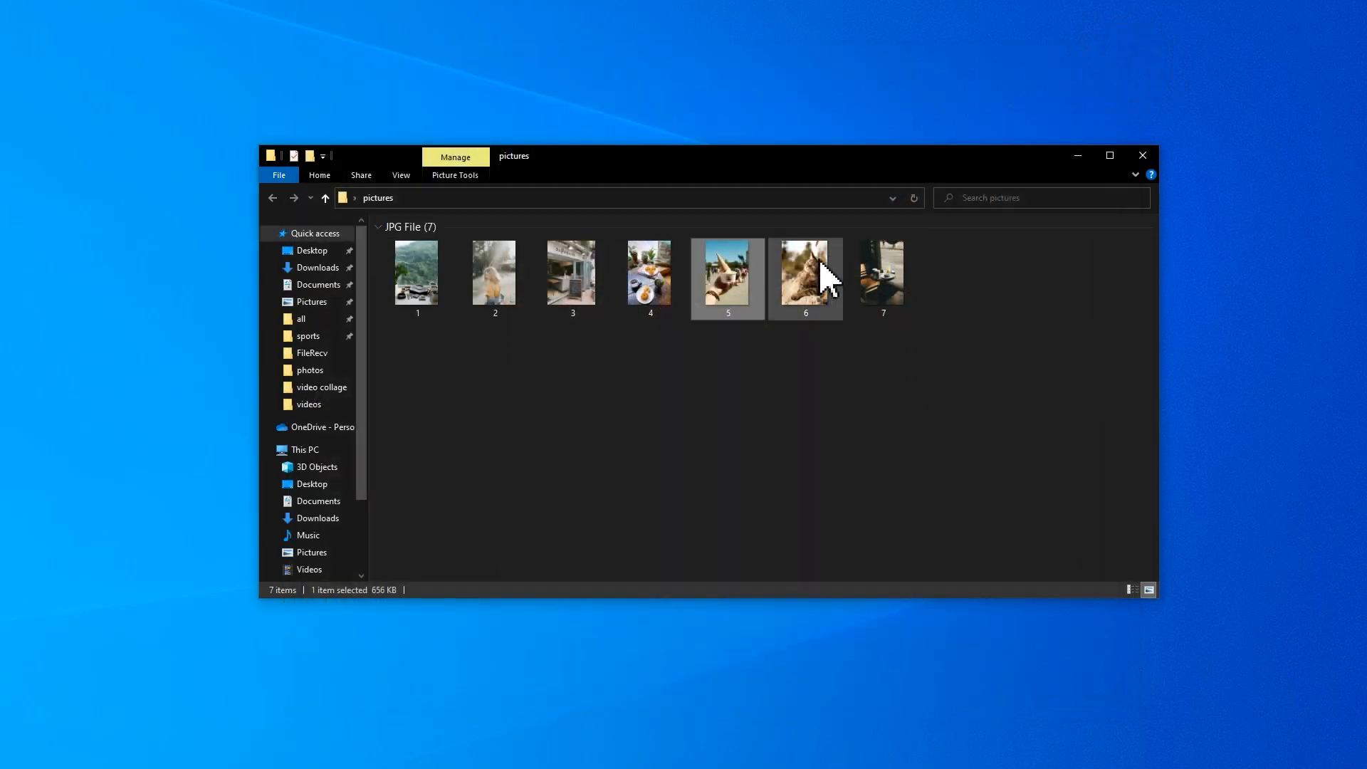
pyautogui.doubleClick(804, 271)
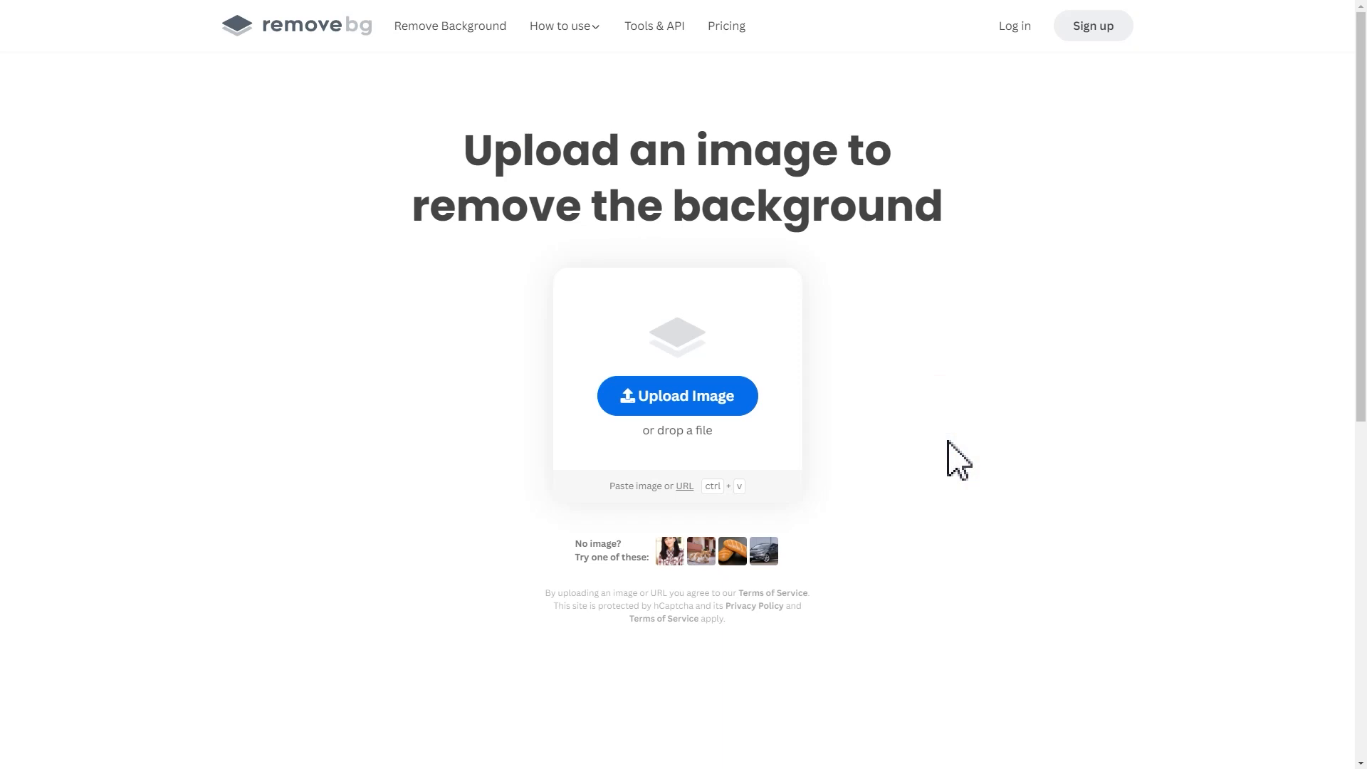
pyautogui.click(677, 396)
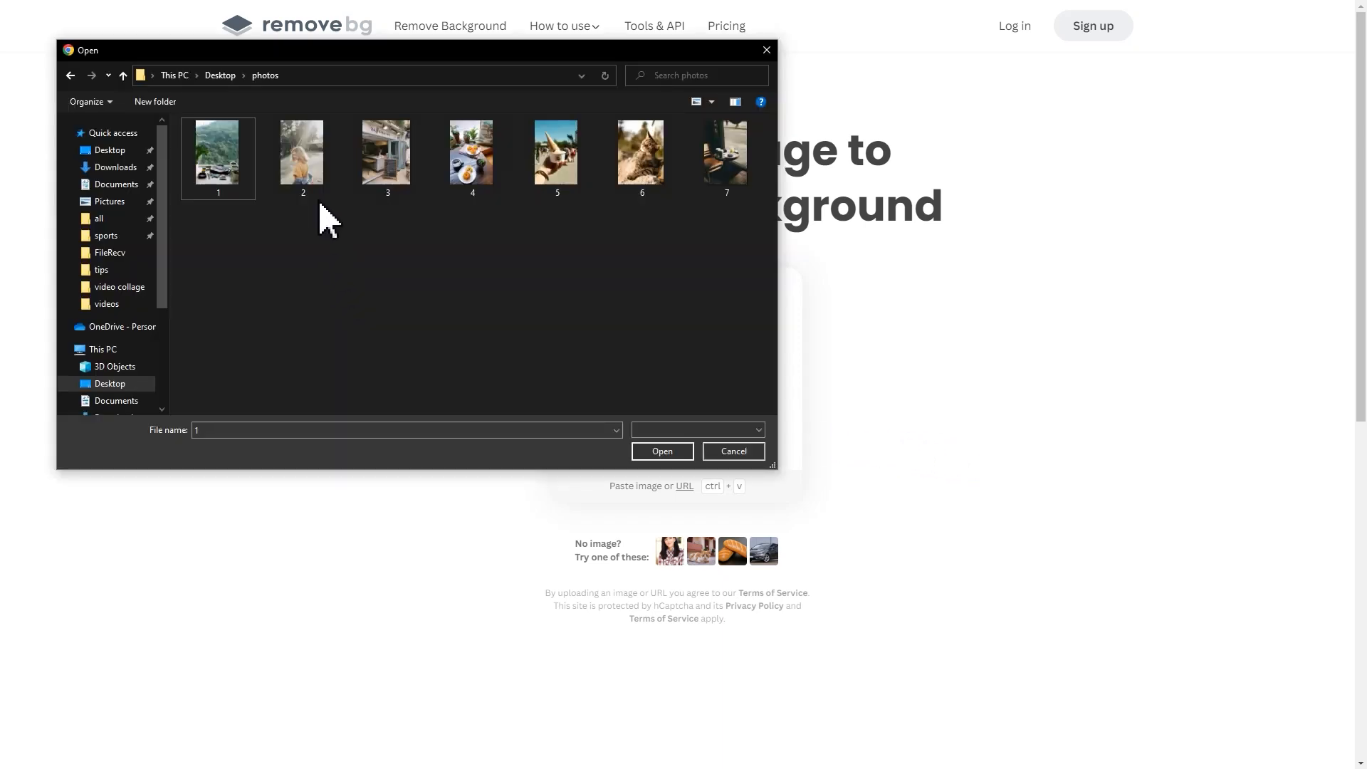
pyautogui.click(660, 451)
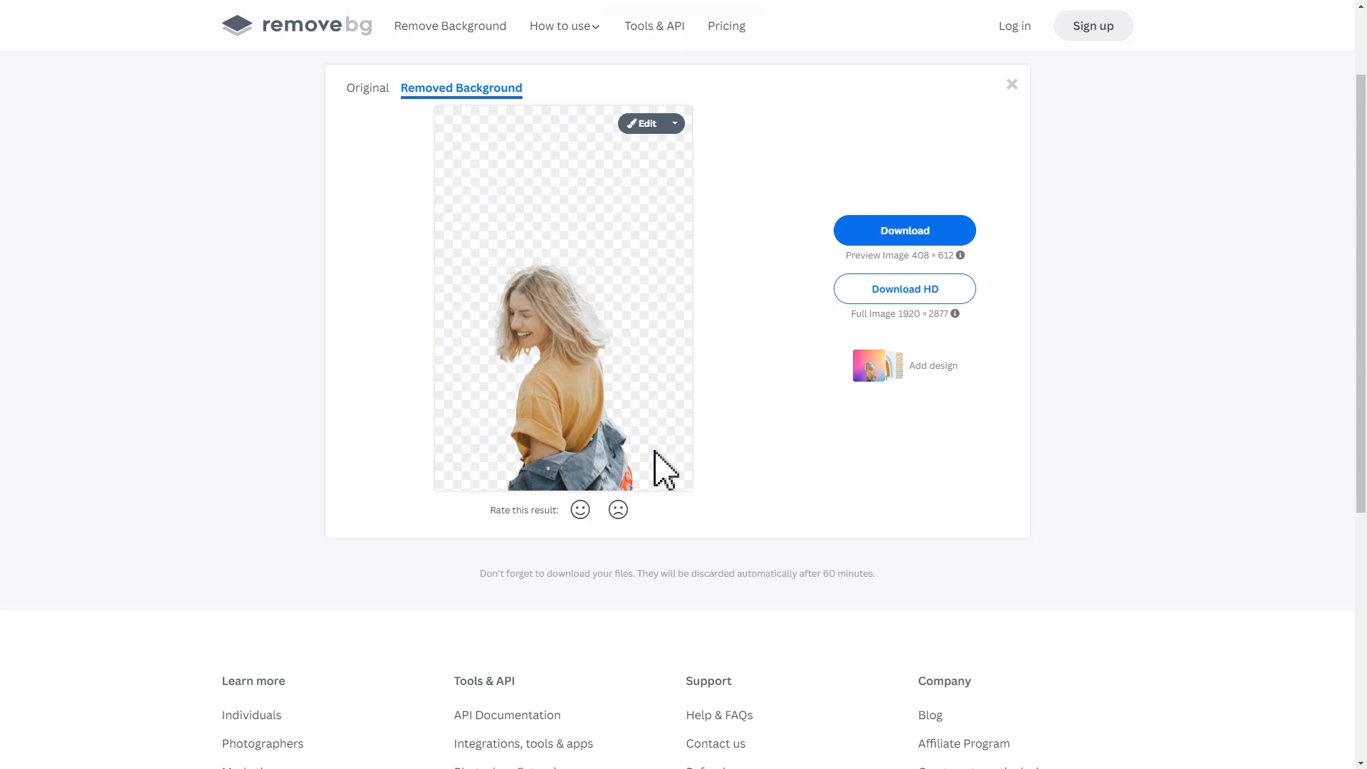
# Download the woman cut-out and view the café table photo without its background
pyautogui.click(904, 230)
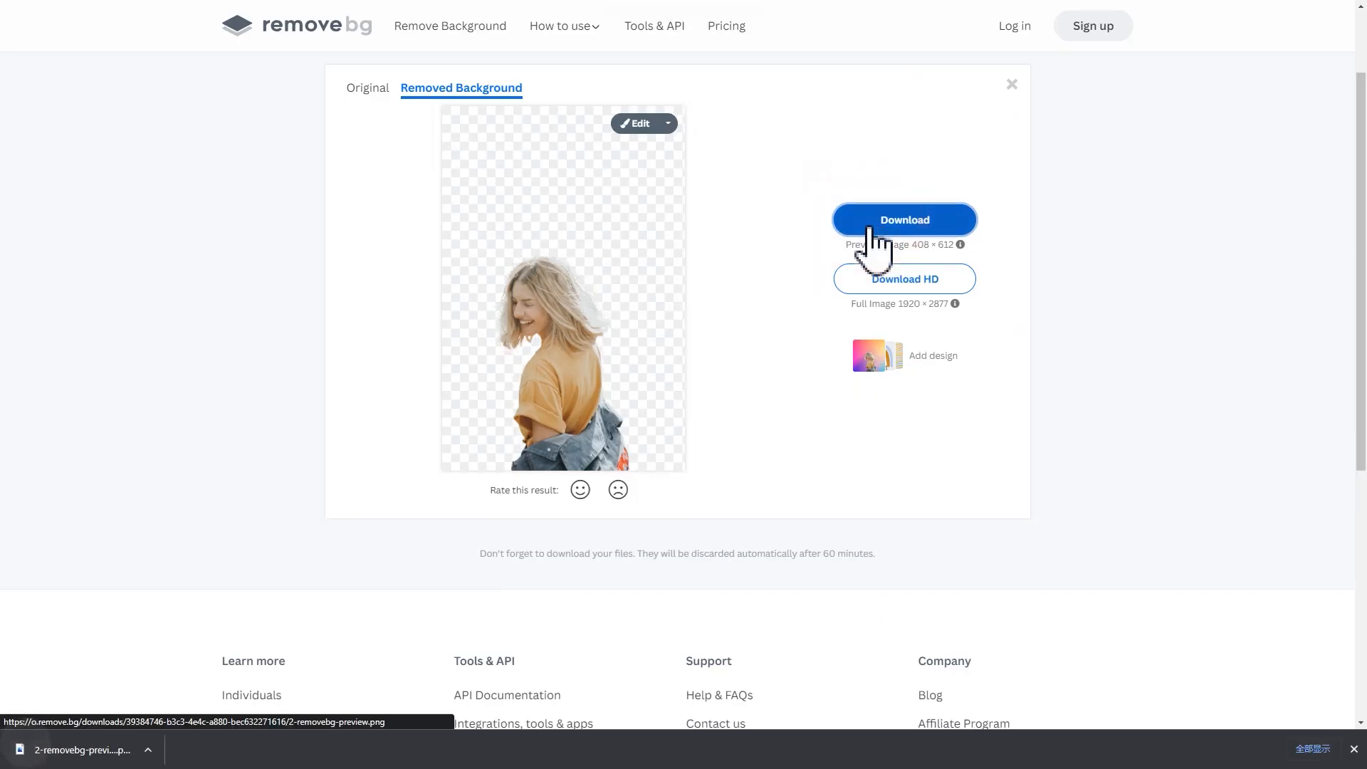
pyautogui.click(904, 218)
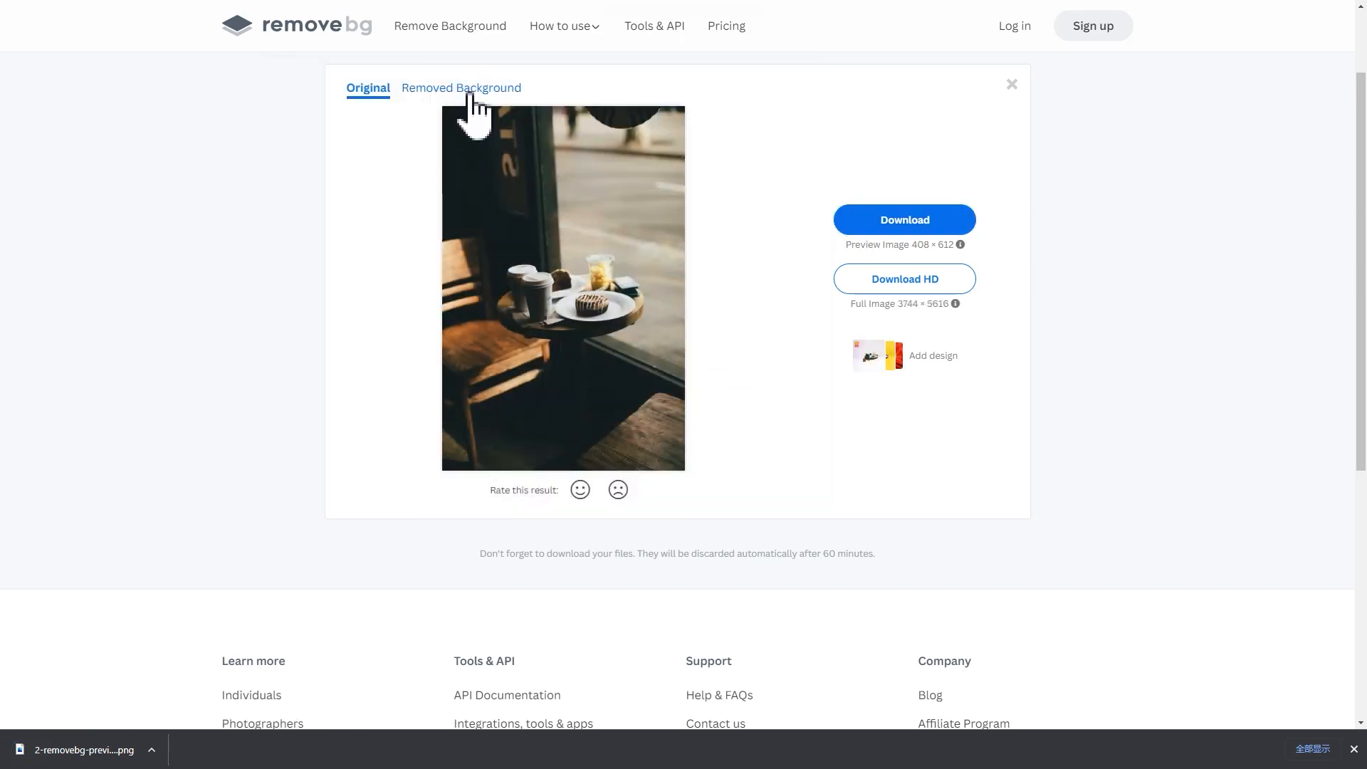
pyautogui.click(462, 89)
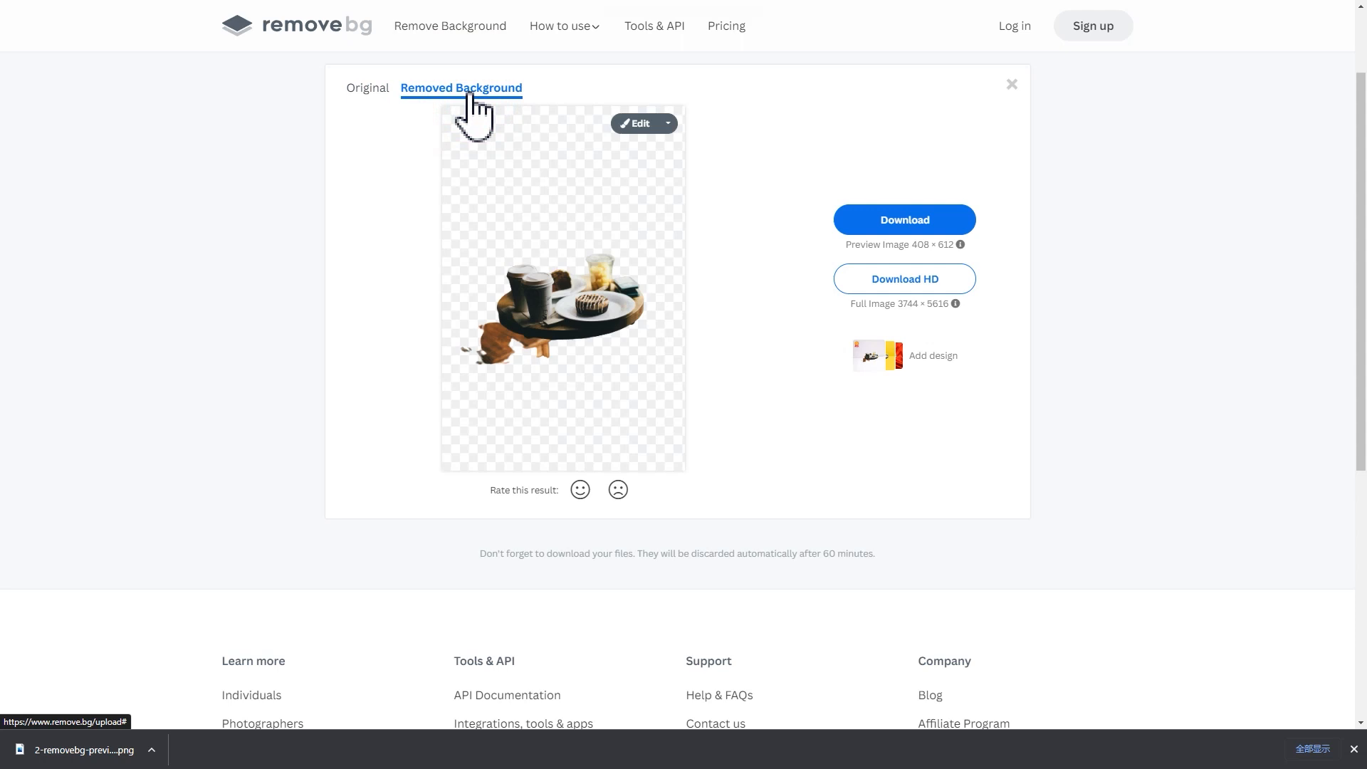
# Erase the stray brown chair fragments below the tray with the smallest Erase / Restore brush
pyautogui.click(636, 121)
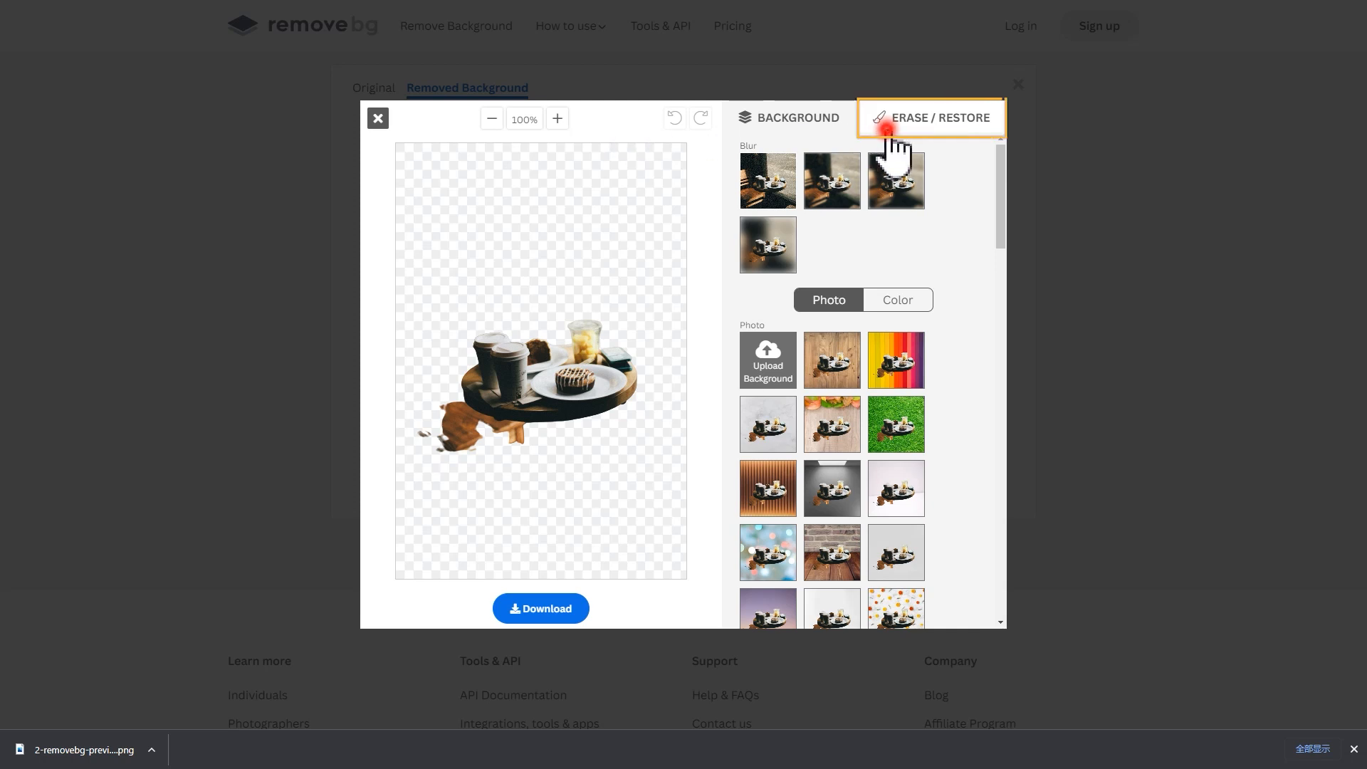
pyautogui.click(930, 118)
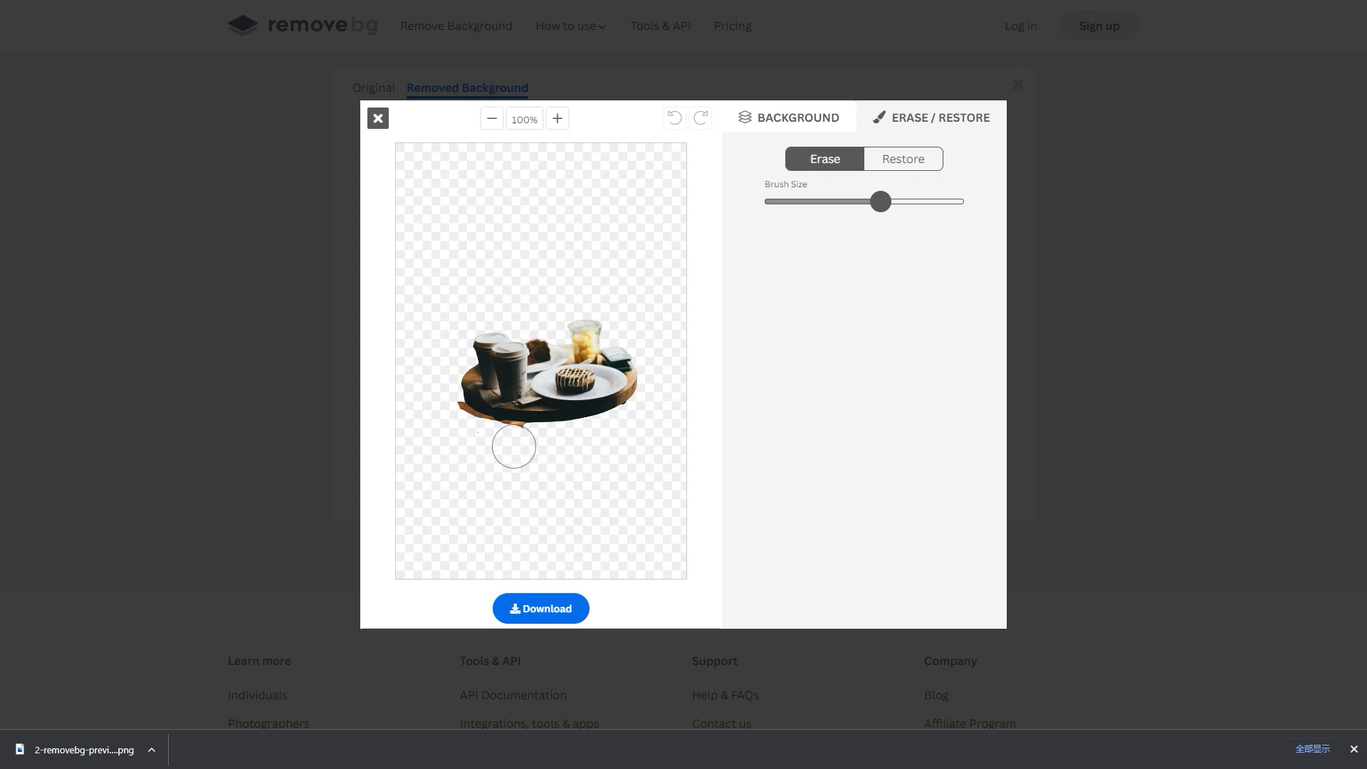
pyautogui.moveTo(450, 419)
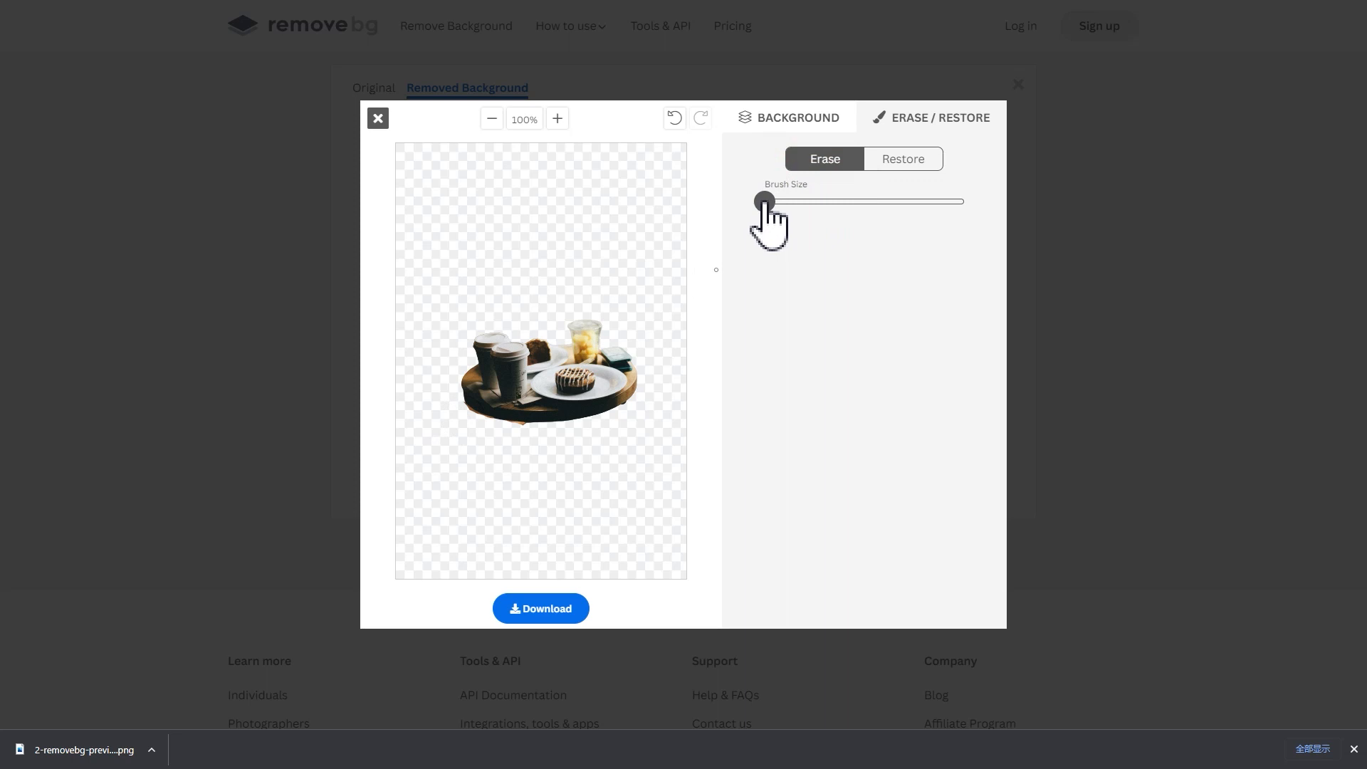
pyautogui.click(556, 118)
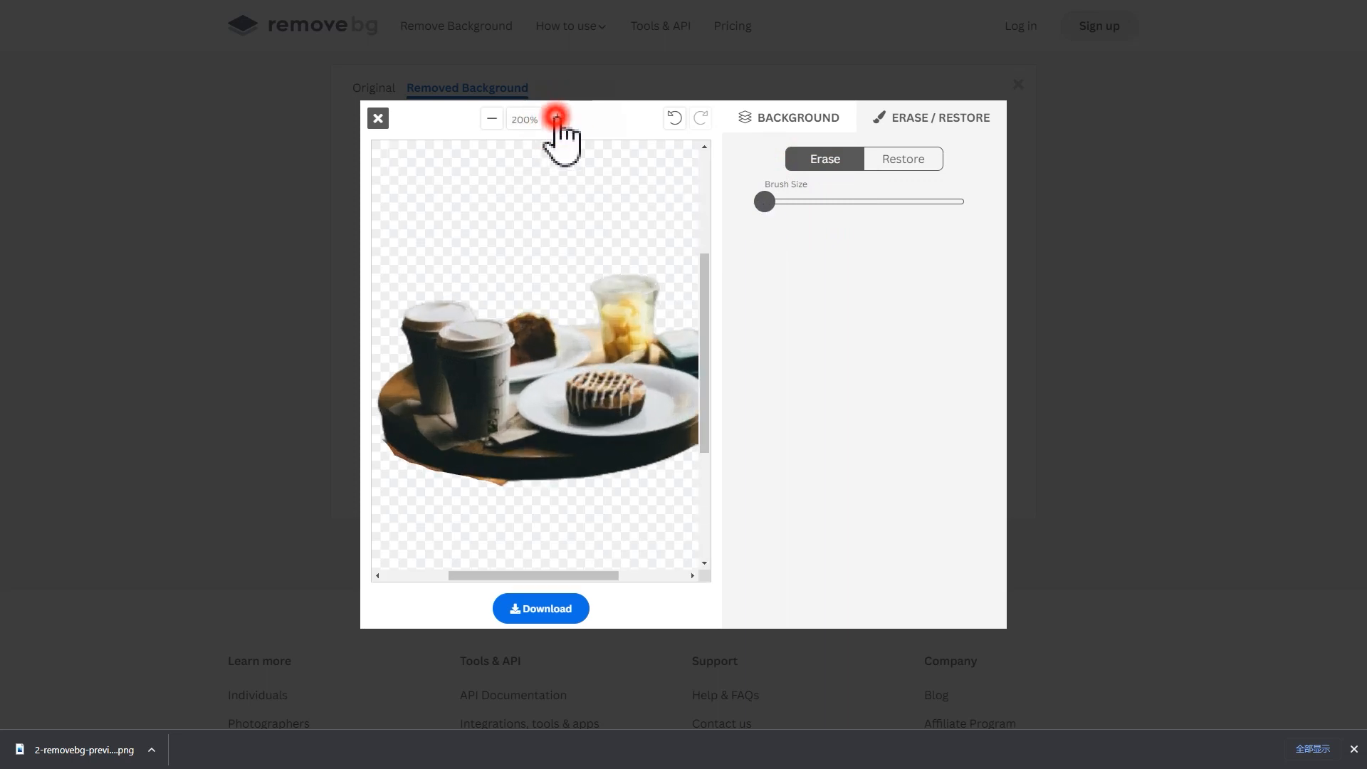
pyautogui.click(556, 117)
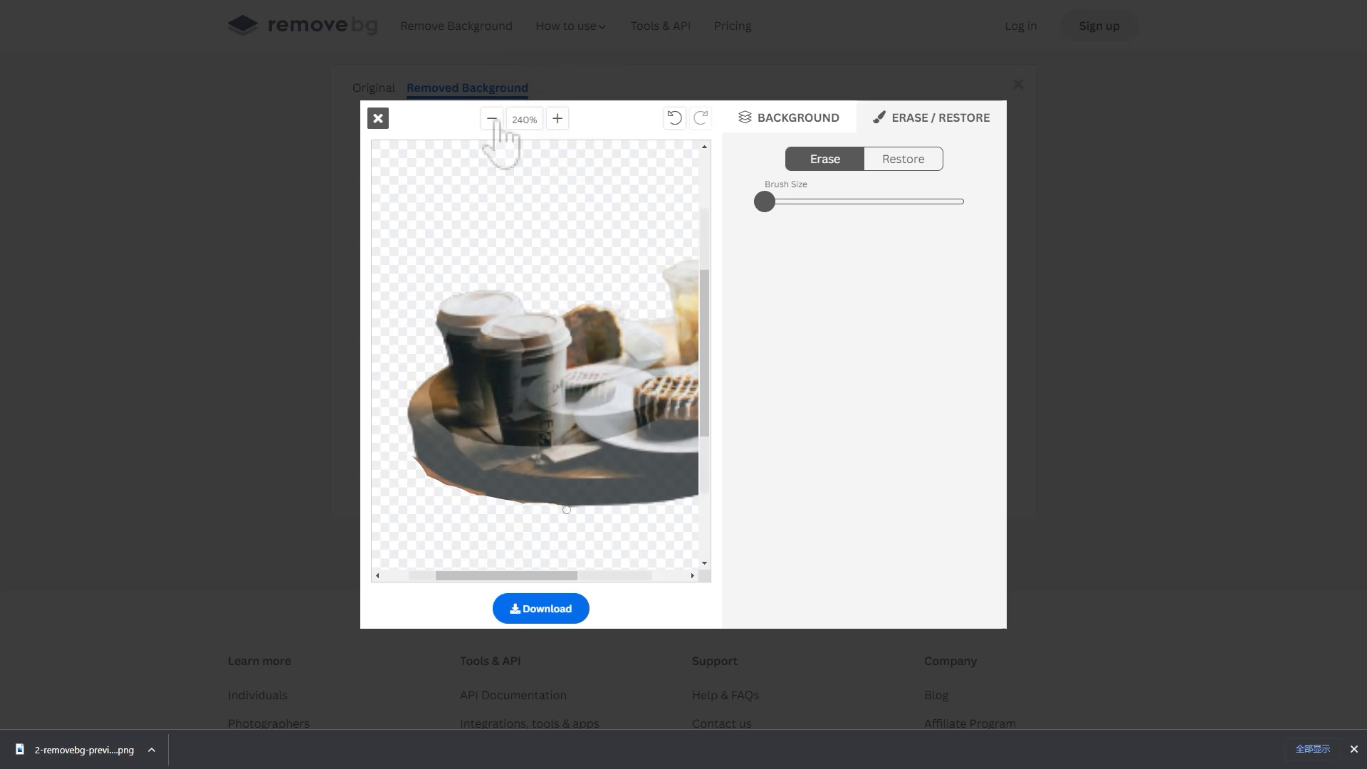
pyautogui.click(489, 119)
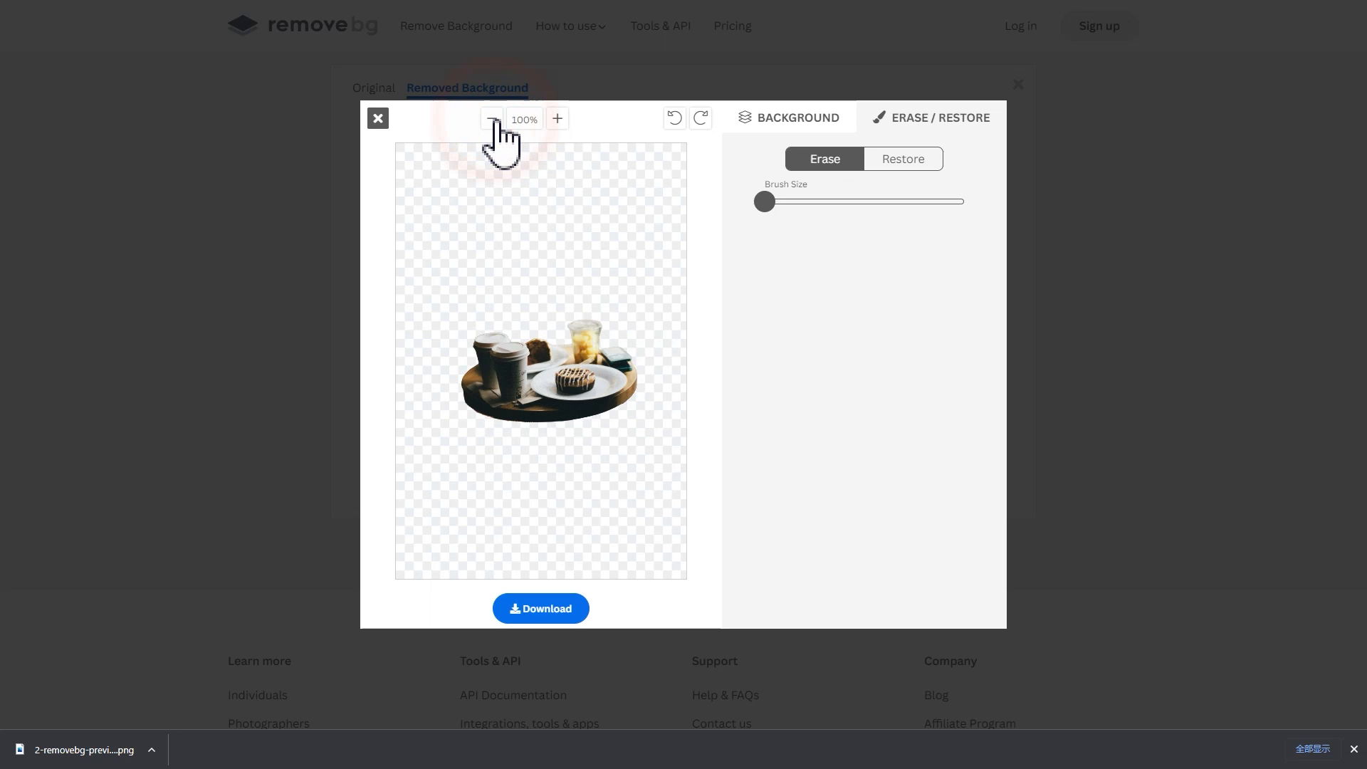
pyautogui.moveTo(540, 619)
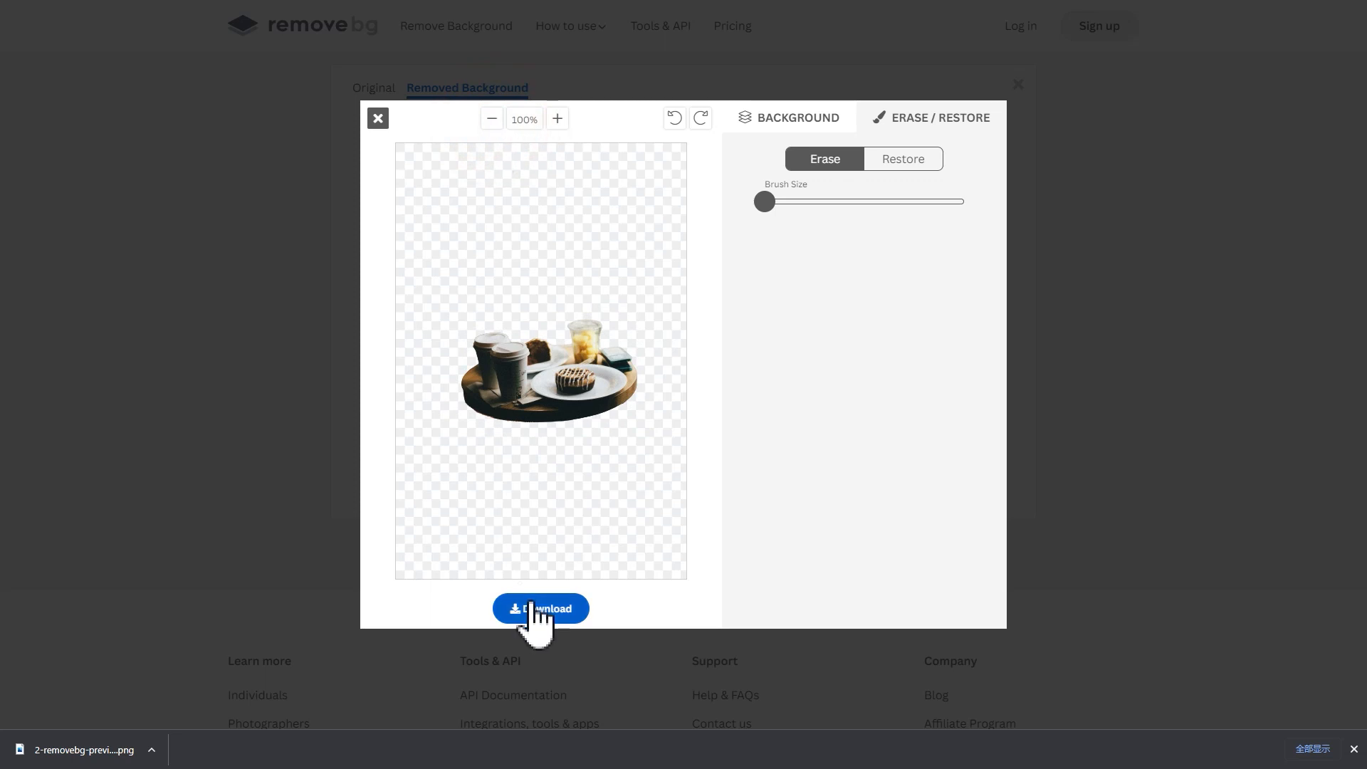
# Download the cleaned café table cut-out as a PNG image
pyautogui.click(540, 607)
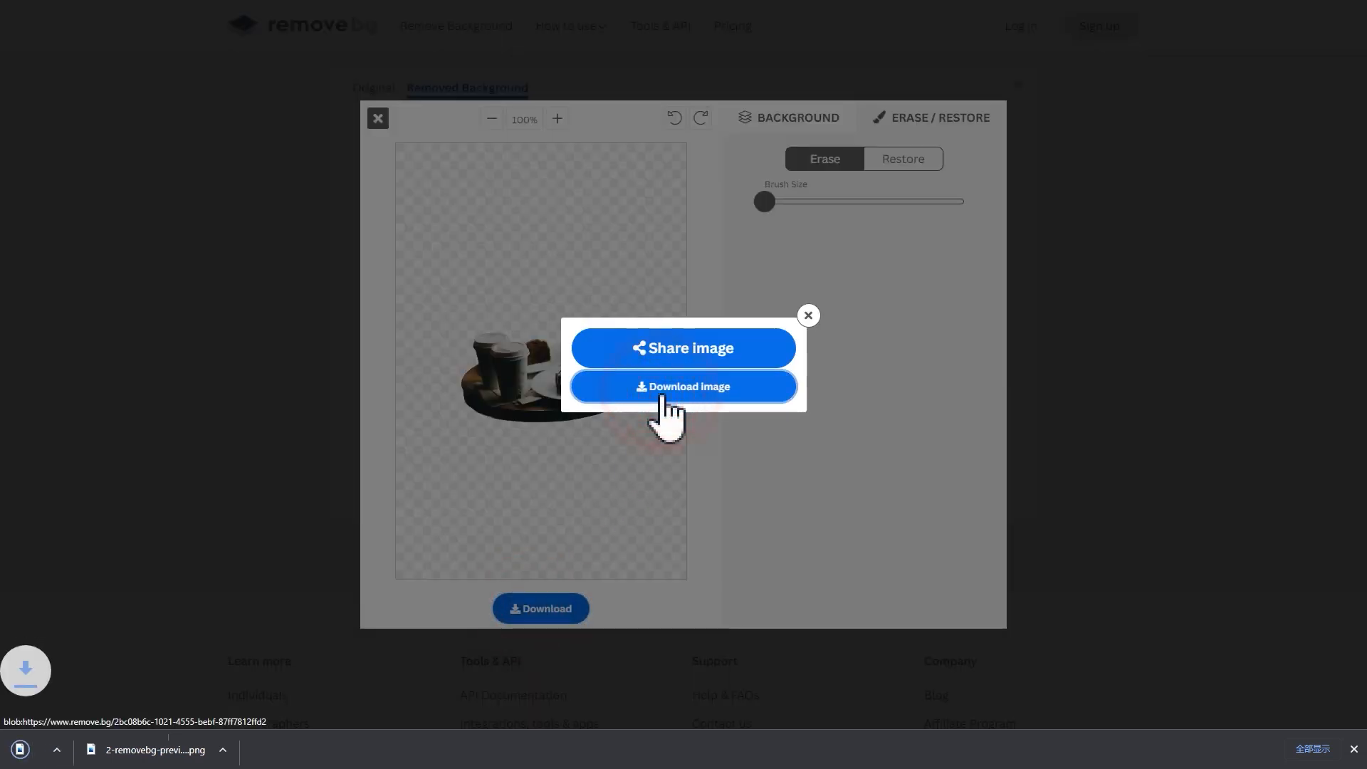
pyautogui.click(683, 385)
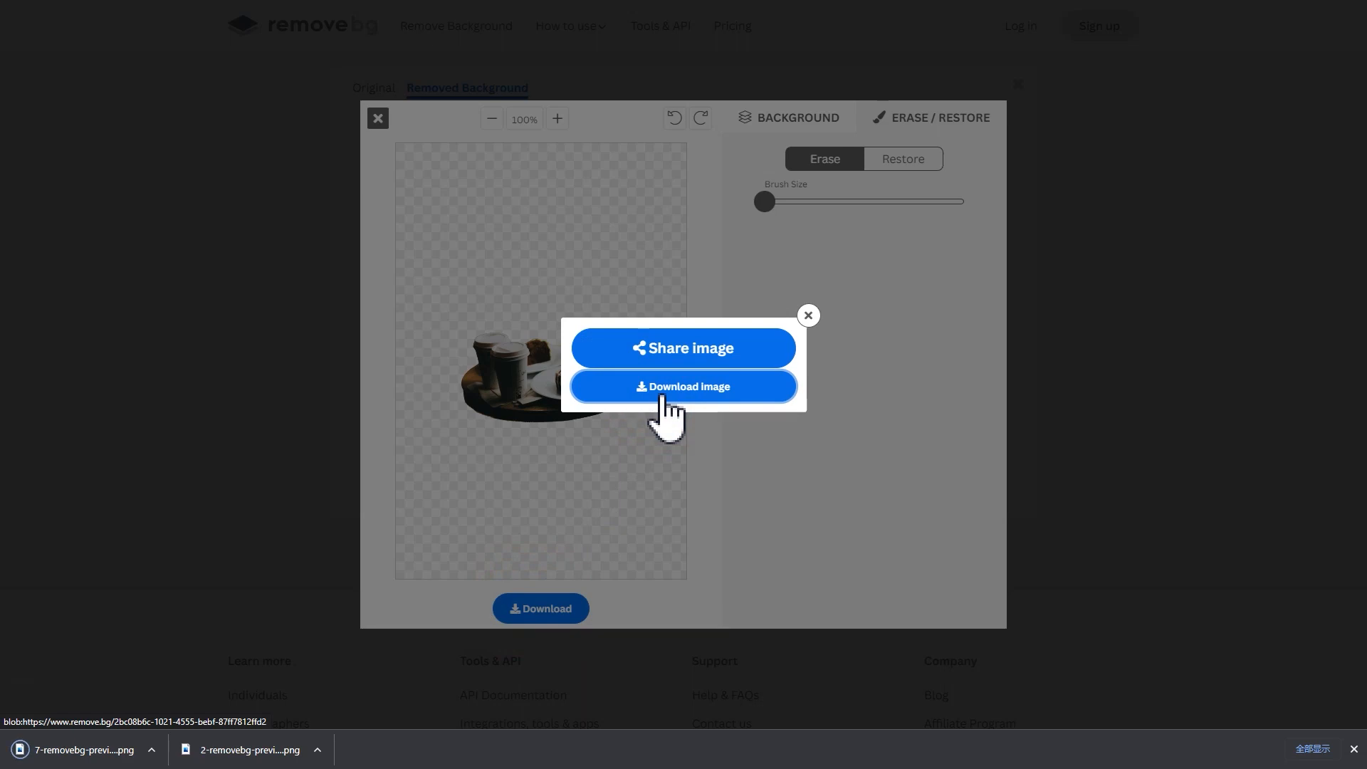
pyautogui.click(683, 386)
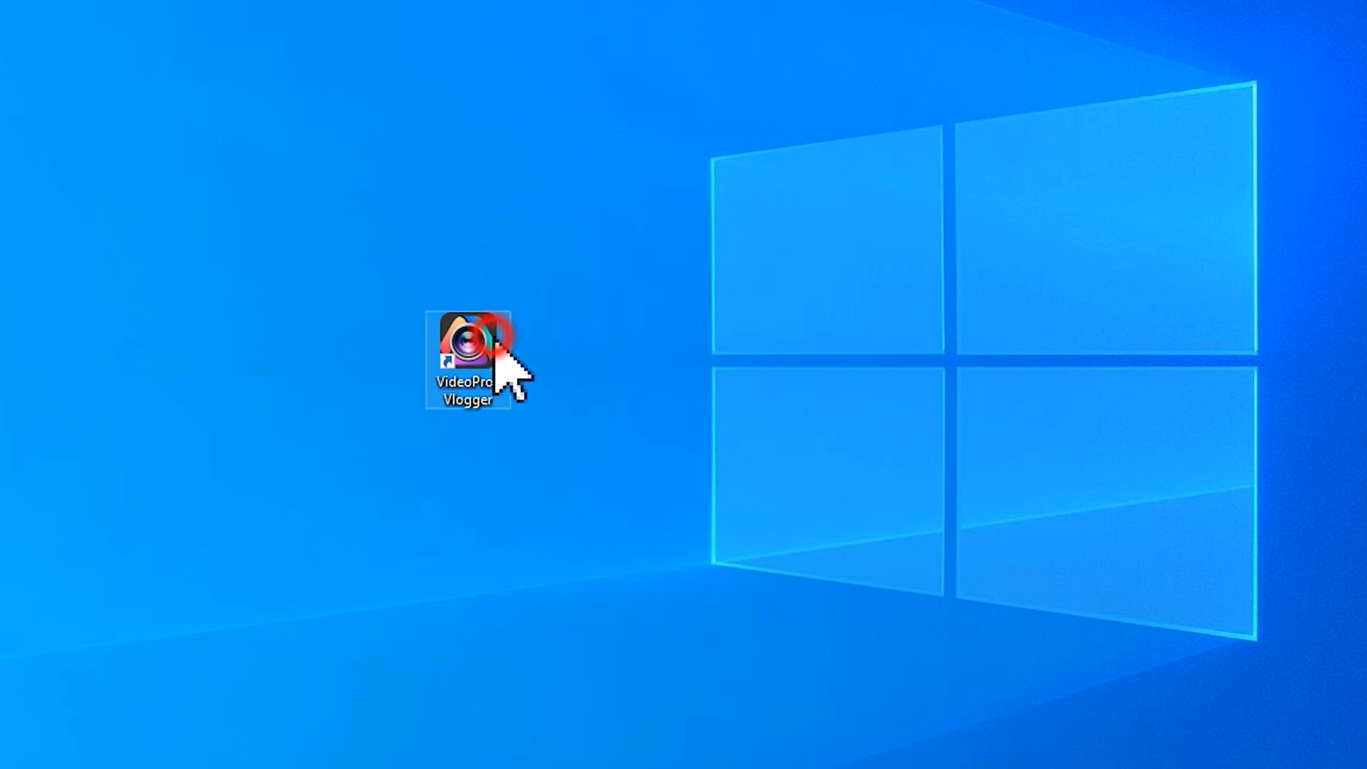
# Launch VideoProc Vlogger and create a new project named 'collage'
pyautogui.doubleClick(471, 340)
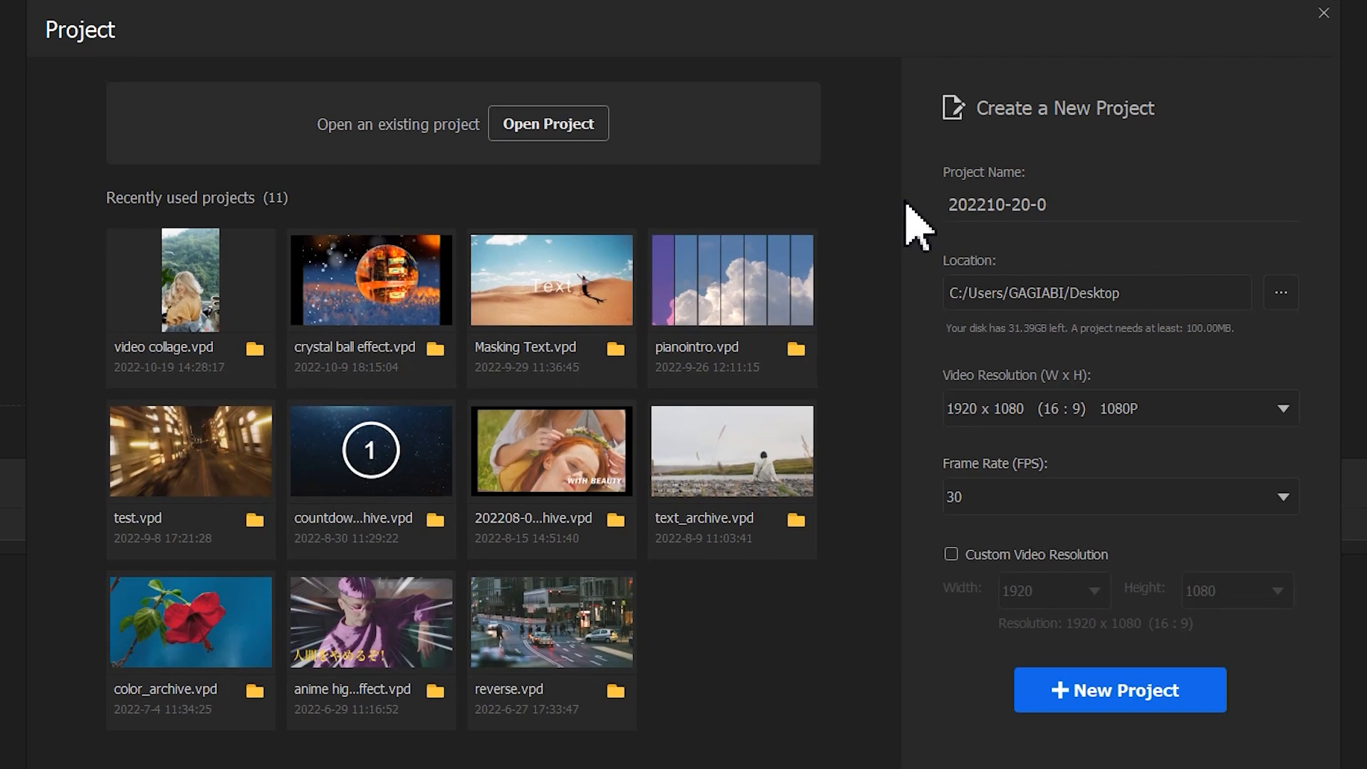
pyautogui.write('collage')
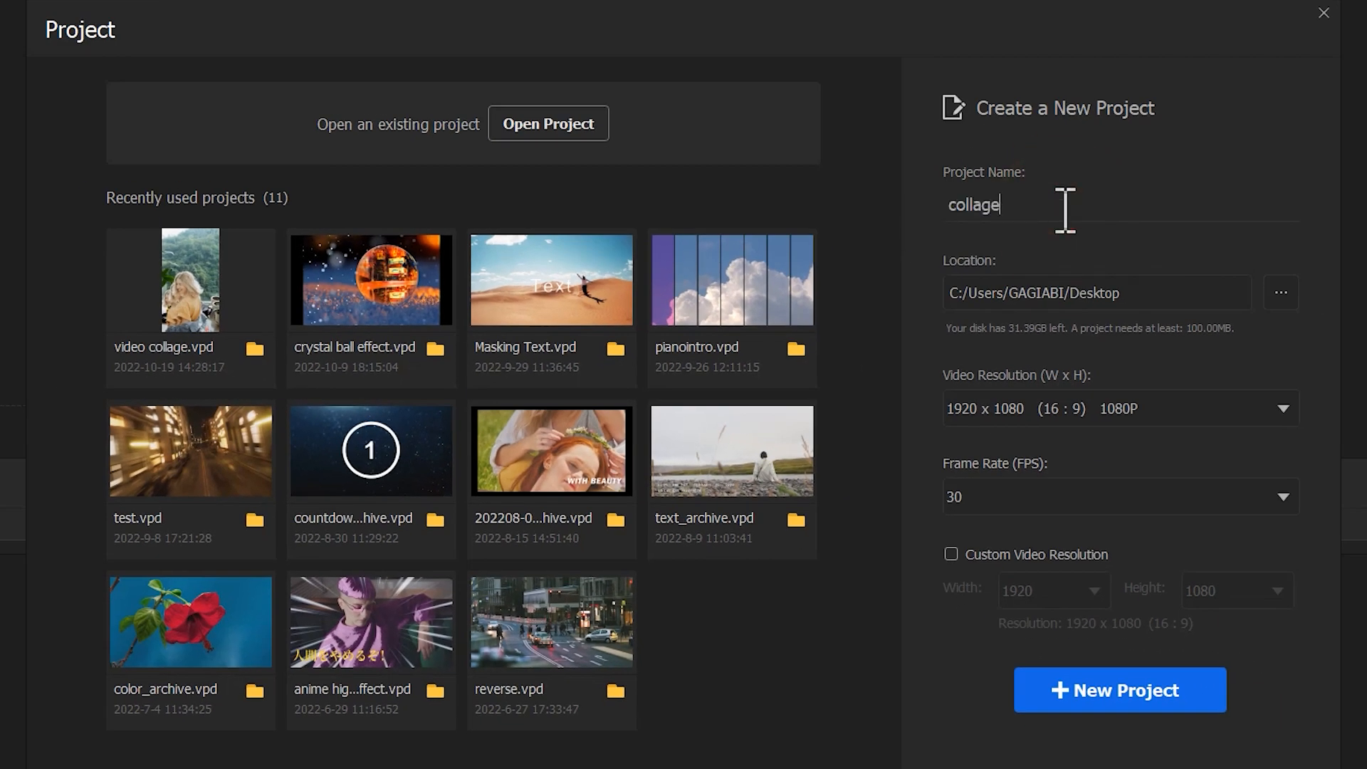
pyautogui.click(1119, 689)
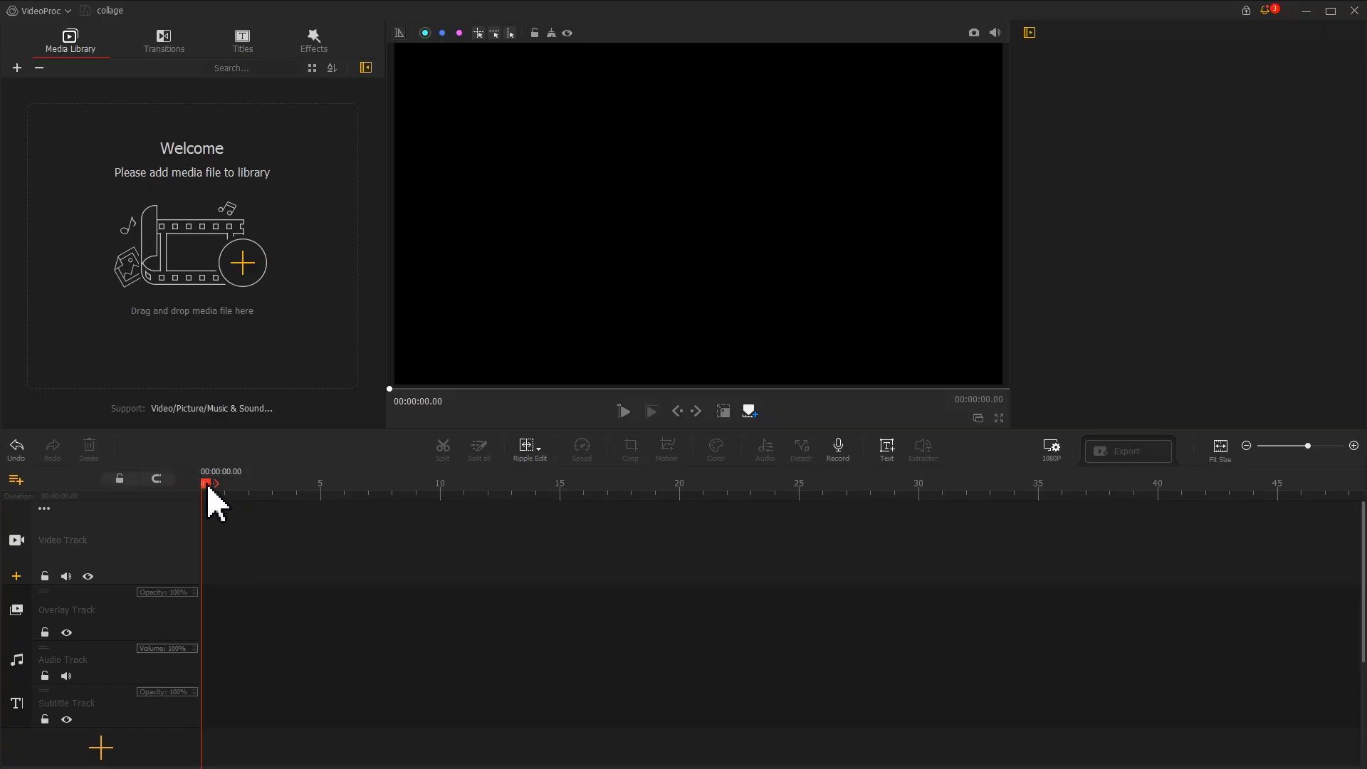
# Set the project resolution to TikTok 720 x 1280 portrait
pyautogui.click(1051, 447)
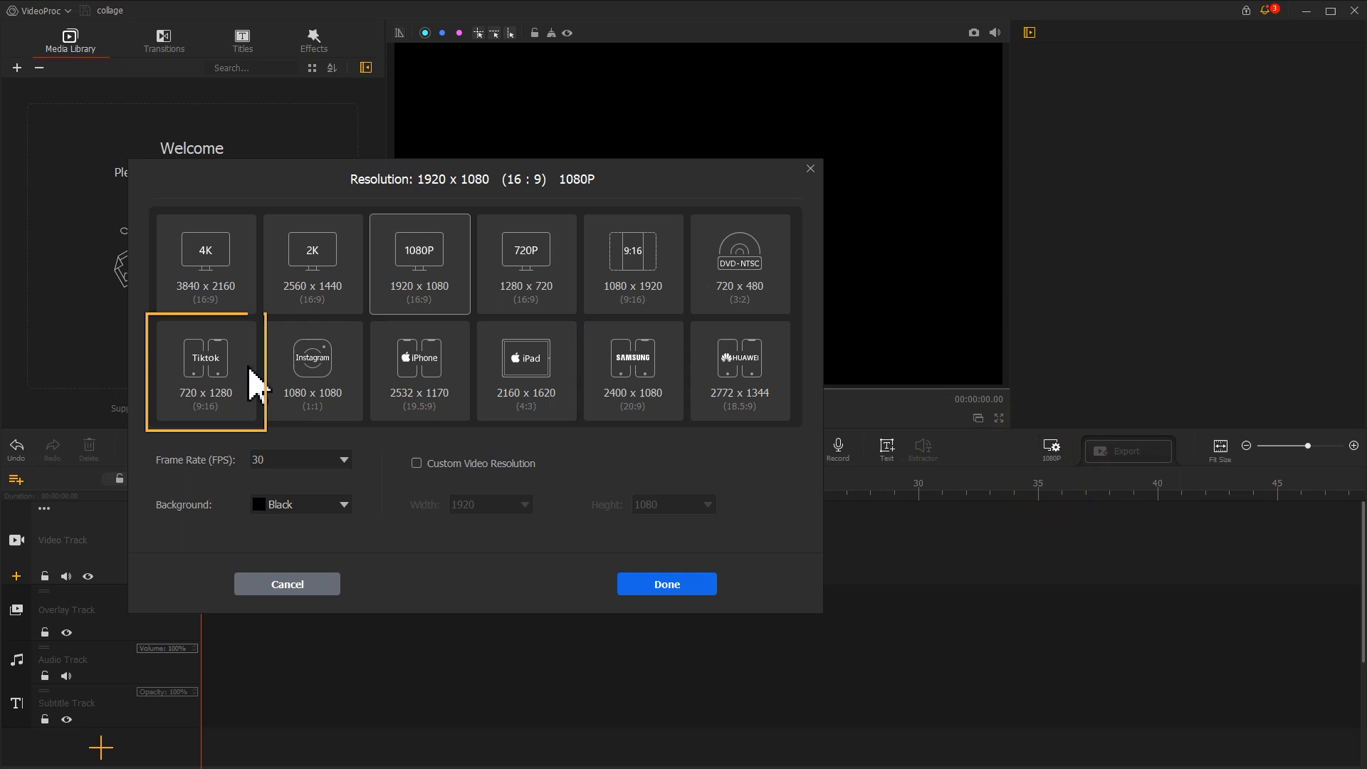
pyautogui.click(205, 370)
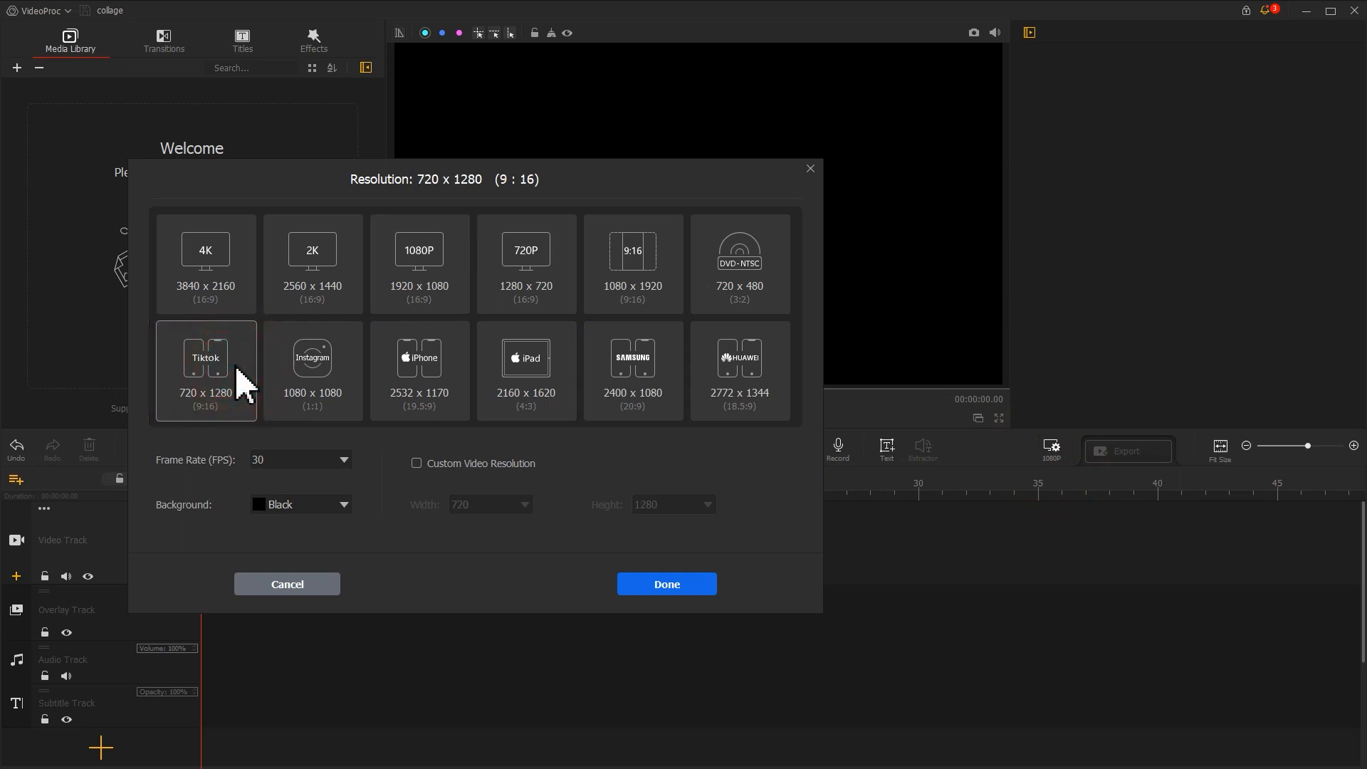
pyautogui.click(665, 583)
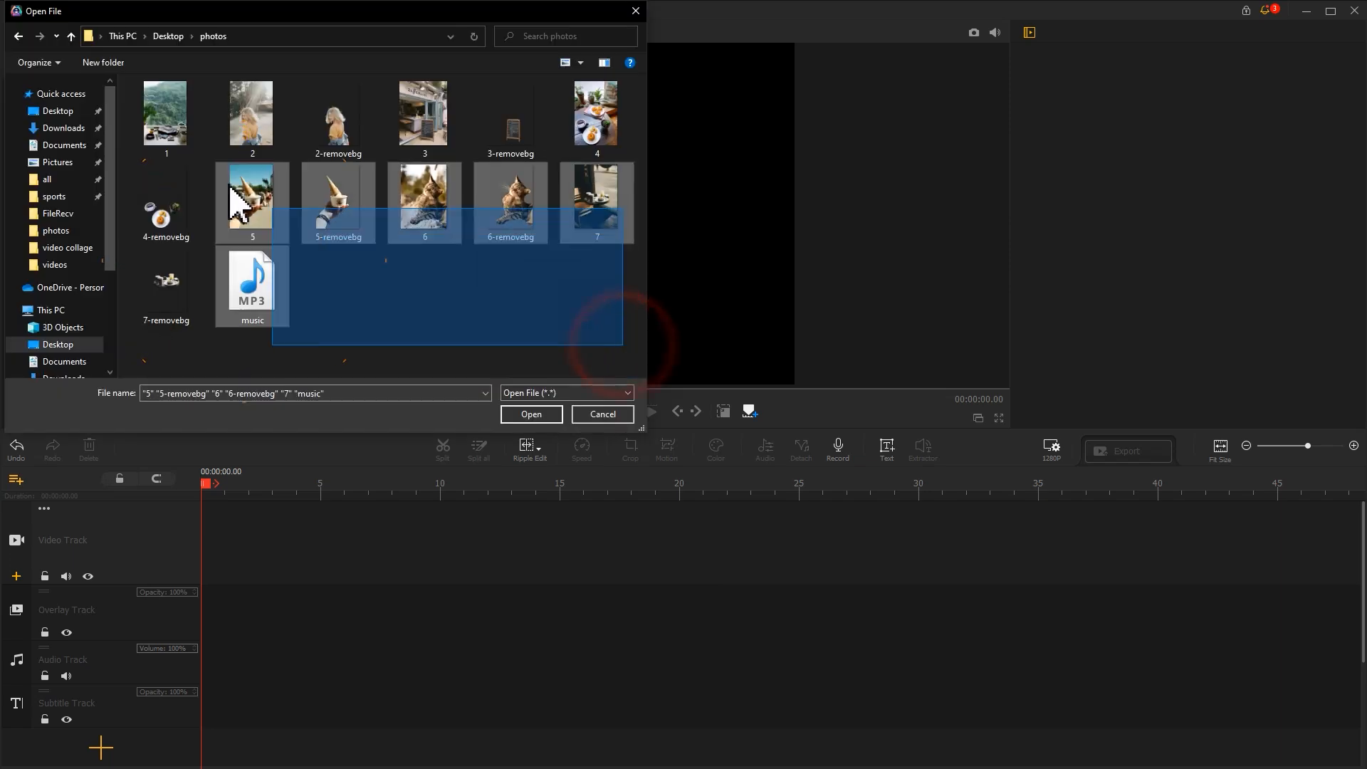
# Import the photos folder and music file, and place the music on the Audio Track
pyautogui.click(531, 414)
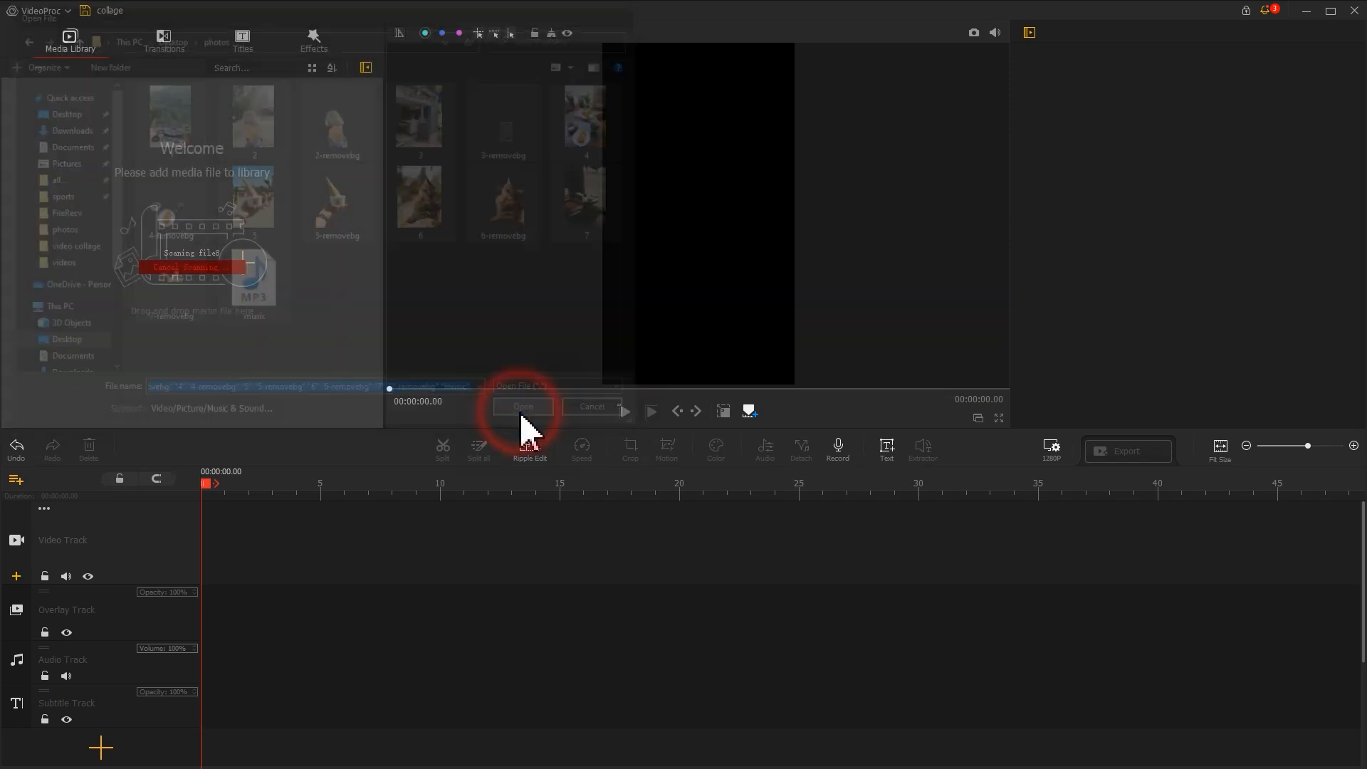
pyautogui.click(521, 406)
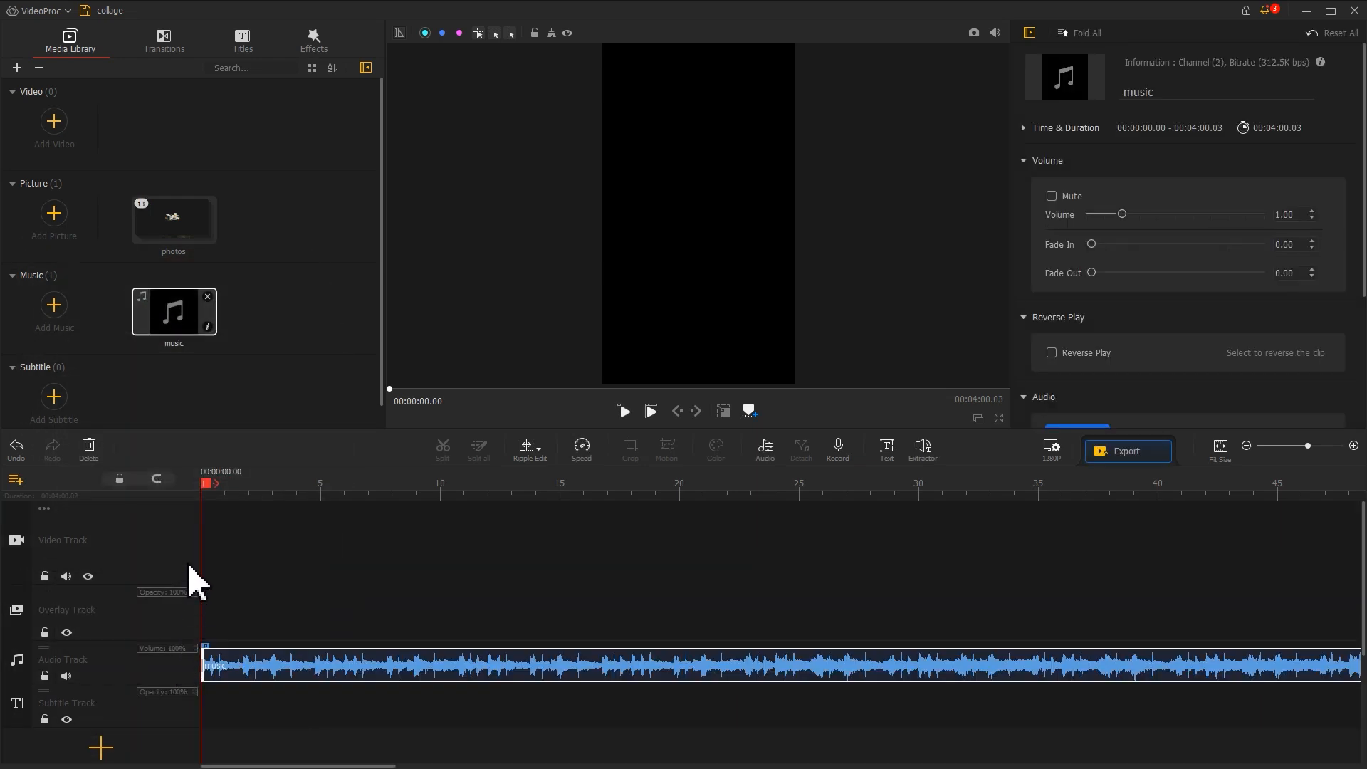
pyautogui.click(318, 483)
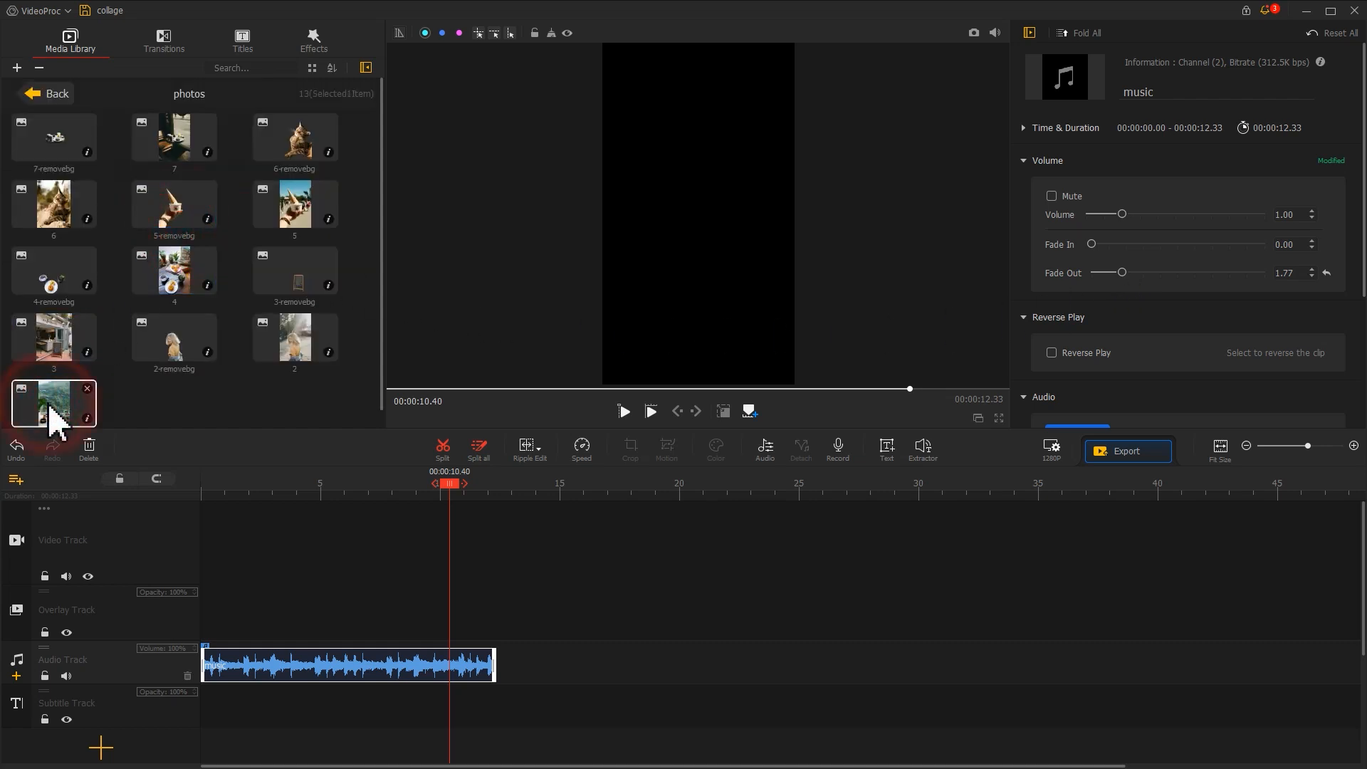
# Place photos 1–7 on the Video Track, fit each to frame height, lengthen to ~13 seconds
pyautogui.click(294, 336)
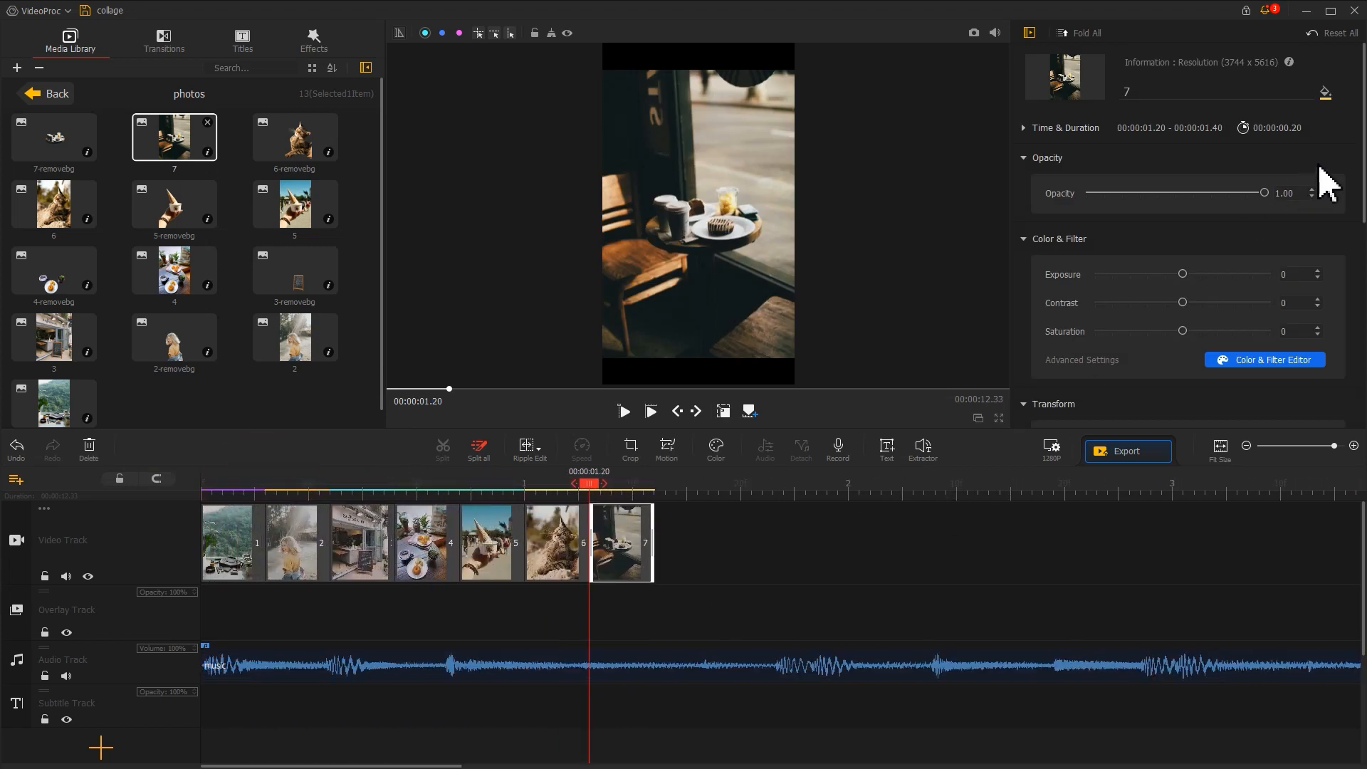
pyautogui.scroll(-3)
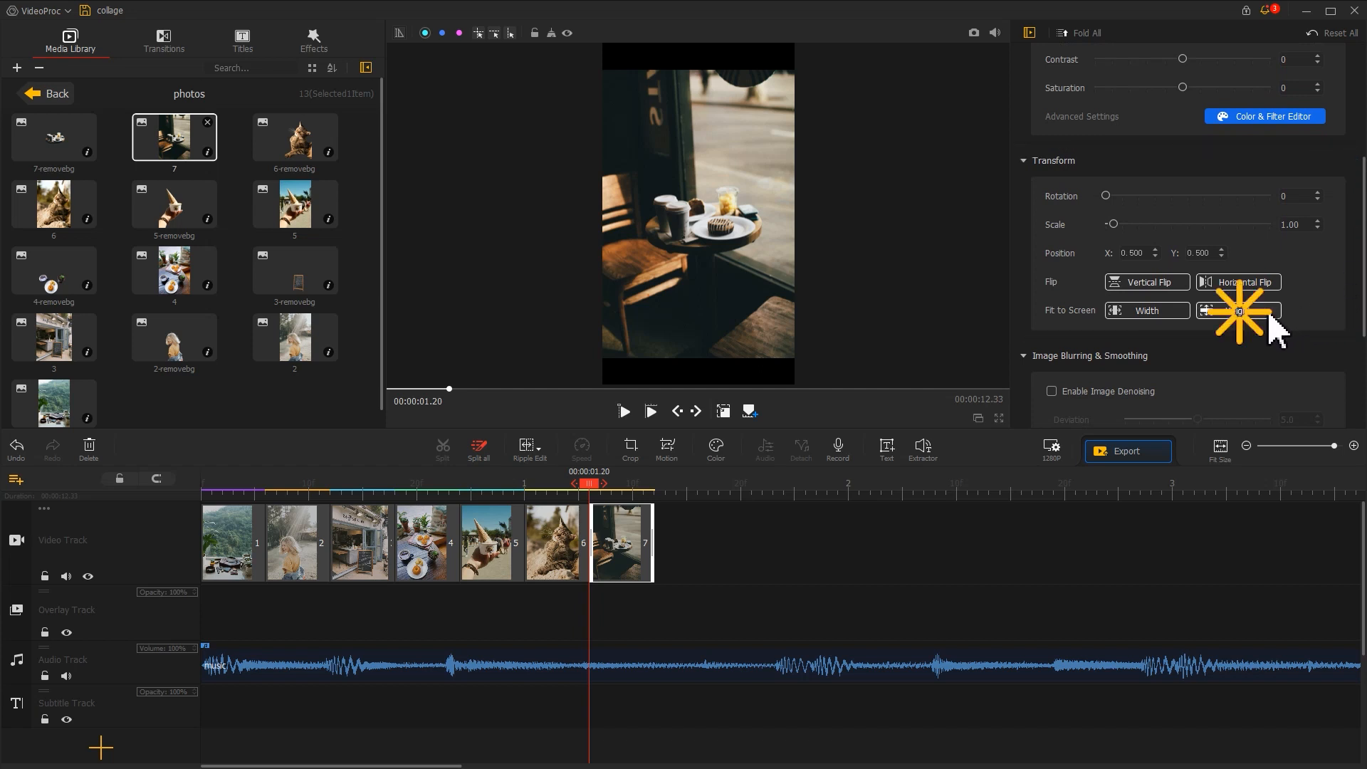
pyautogui.click(1236, 310)
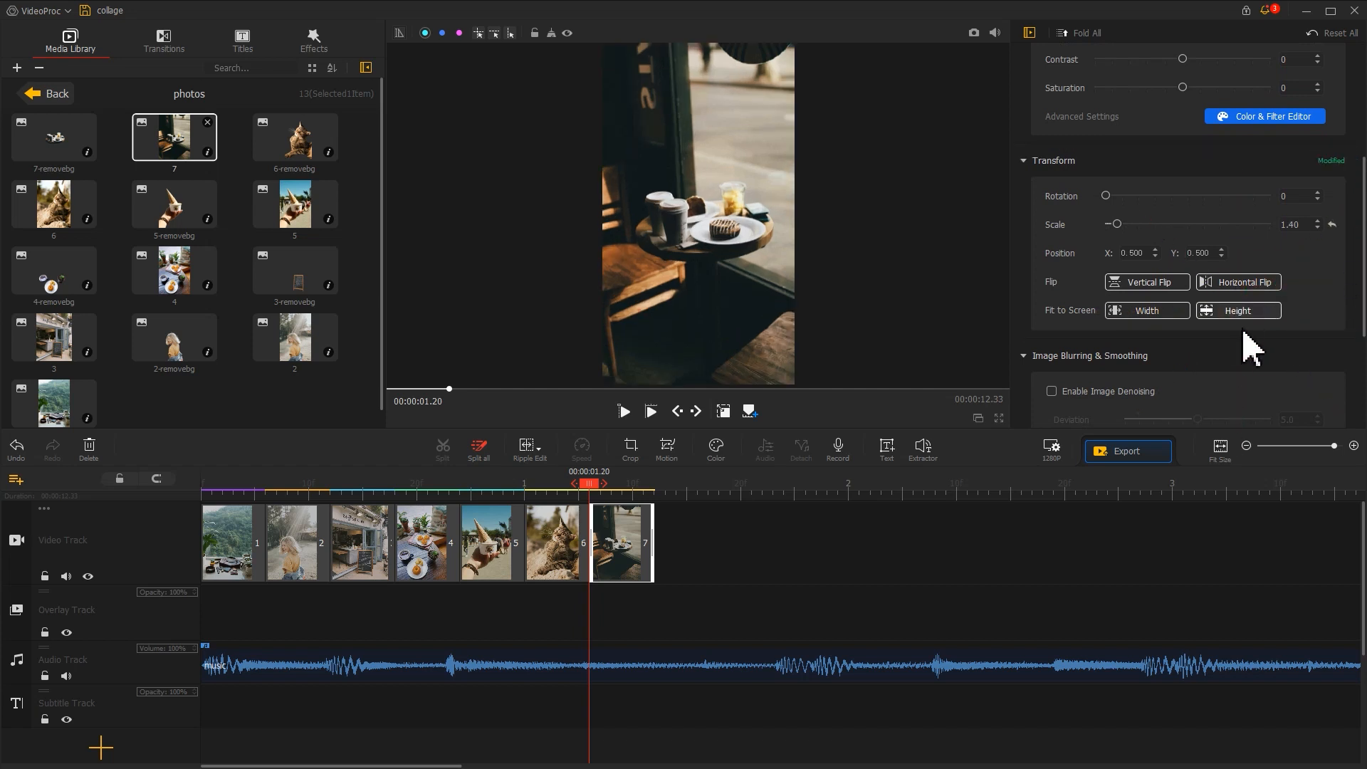
pyautogui.click(554, 541)
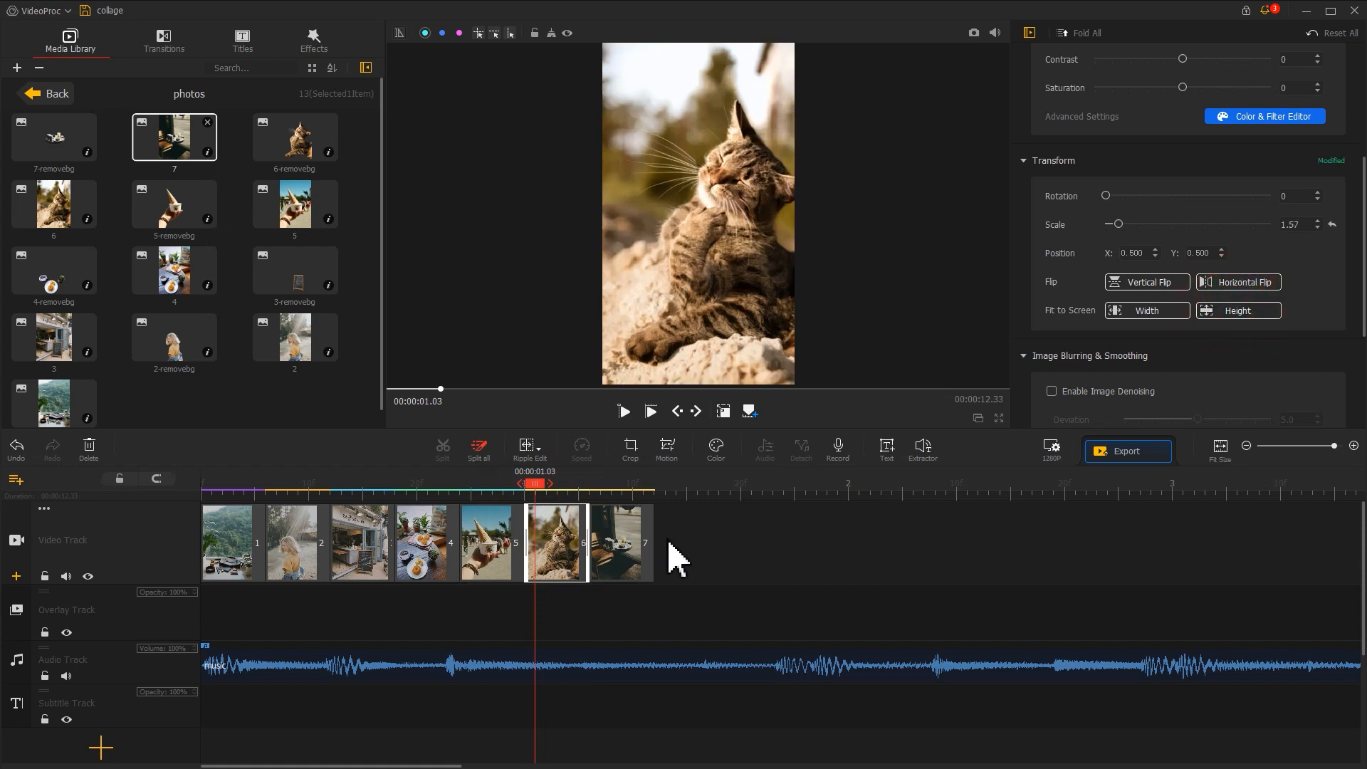
pyautogui.click(487, 541)
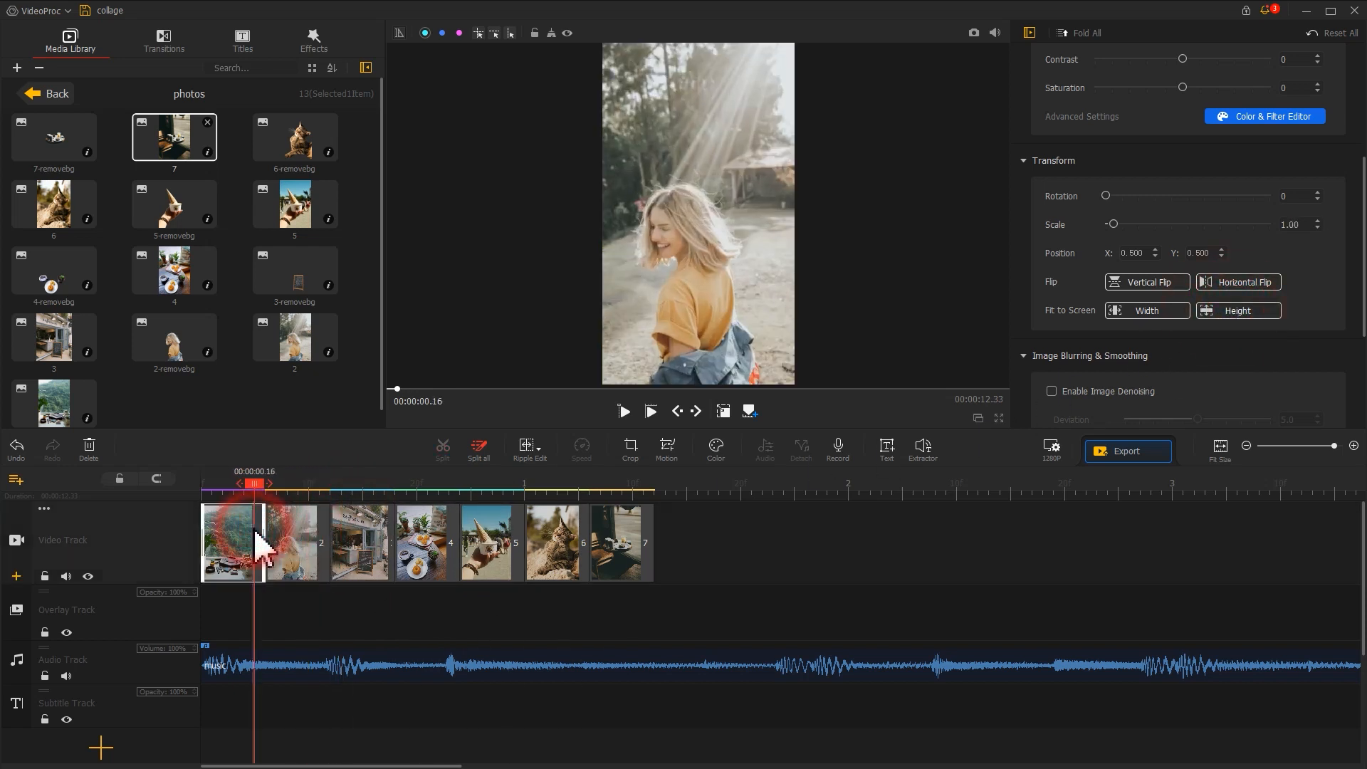
pyautogui.click(1235, 310)
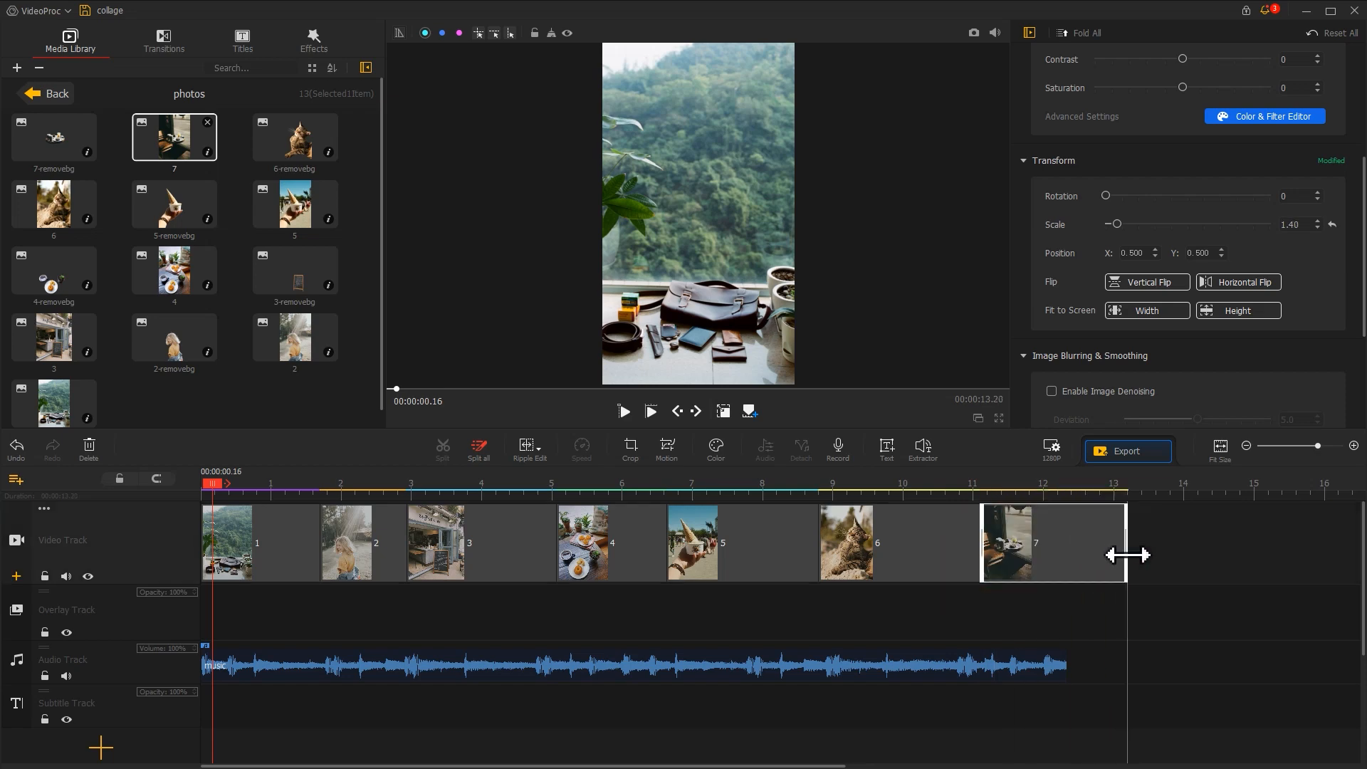
pyautogui.moveTo(1155, 588)
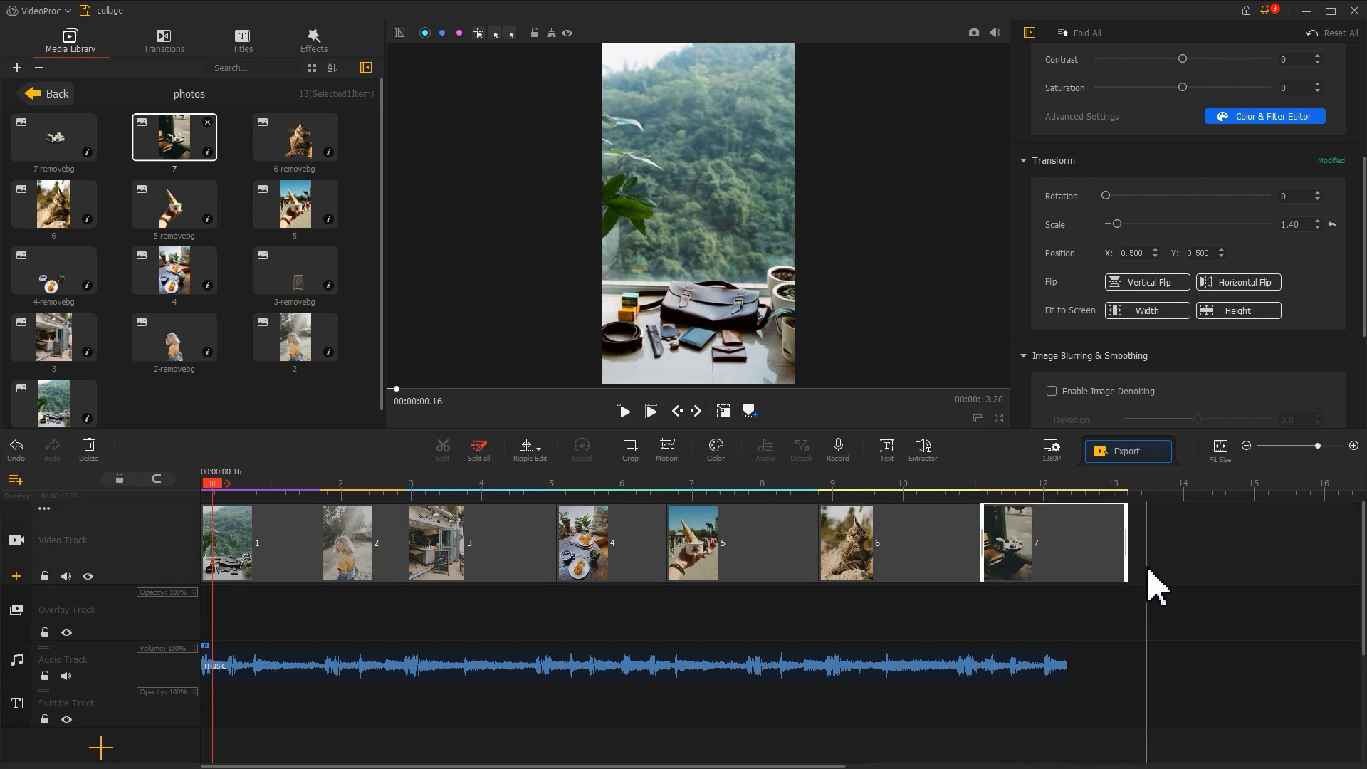
pyautogui.click(210, 484)
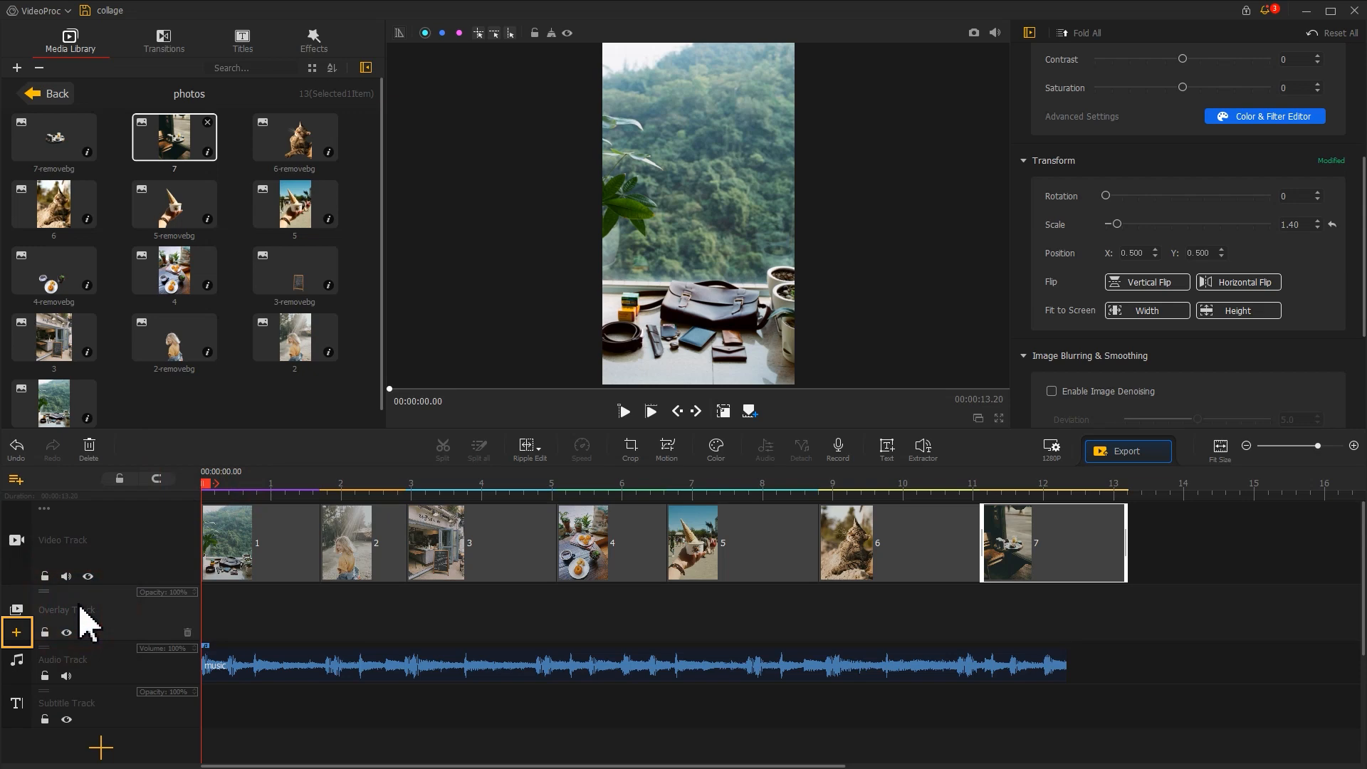
pyautogui.moveTo(26, 658)
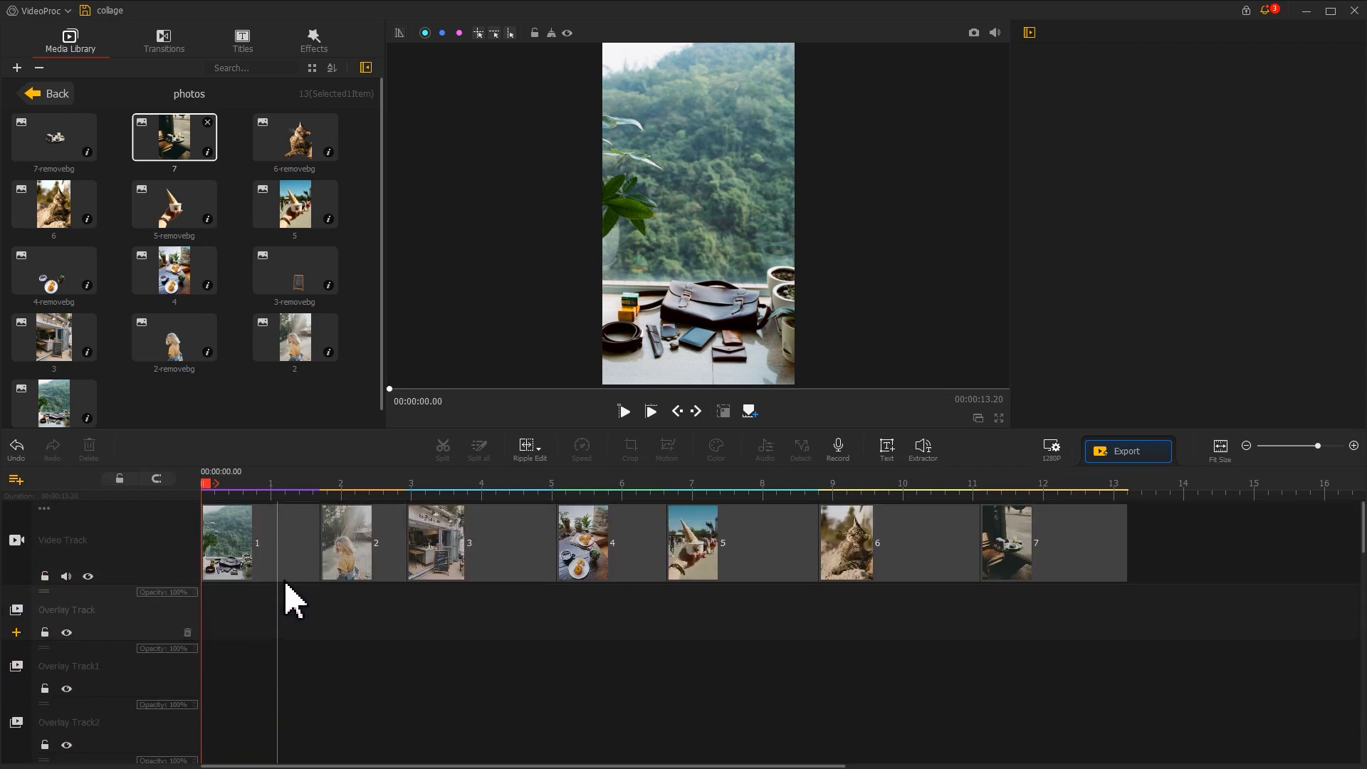
# Add Overlay Track1 and Overlay Track2 from the Overlay Track header
pyautogui.click(353, 483)
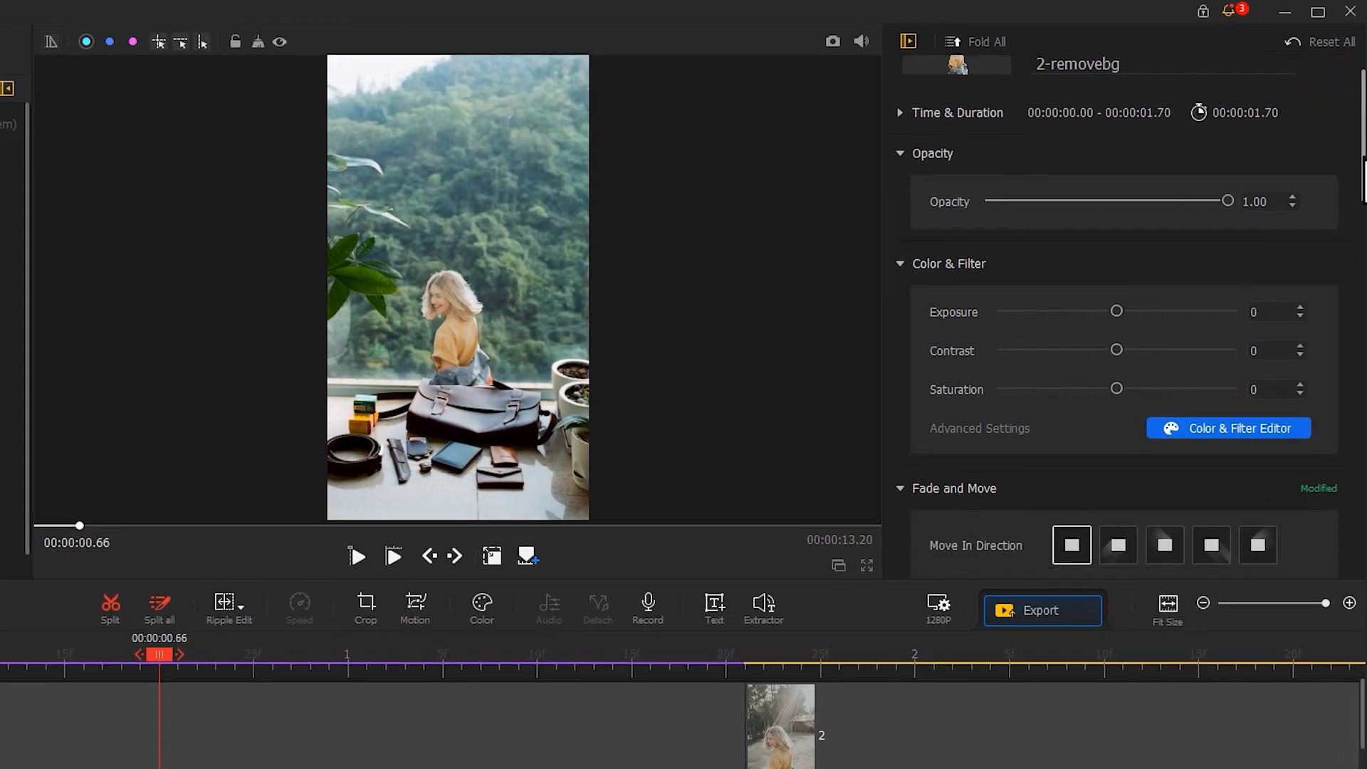
# Scale the 2-removebg cut-out copies to 0.70 and adjust their positions
pyautogui.scroll(-3)
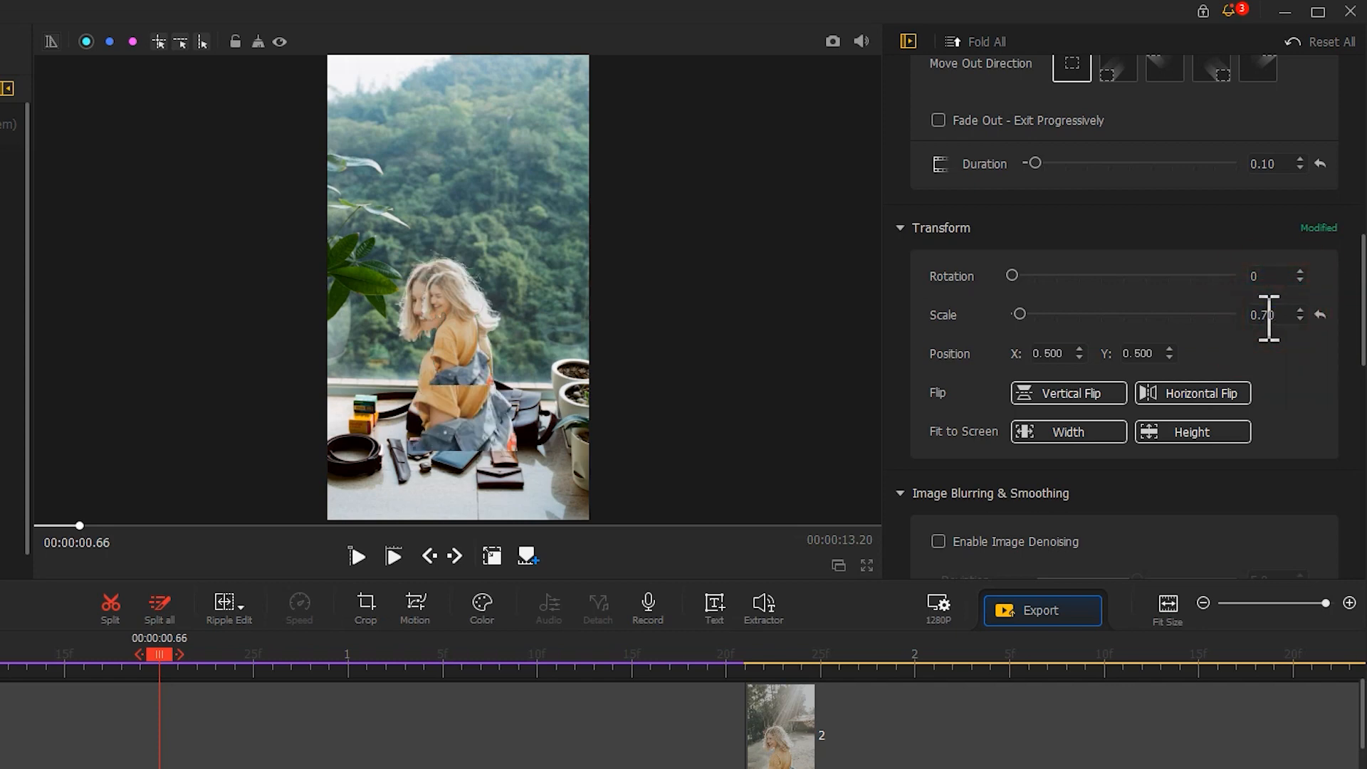
pyautogui.click(490, 555)
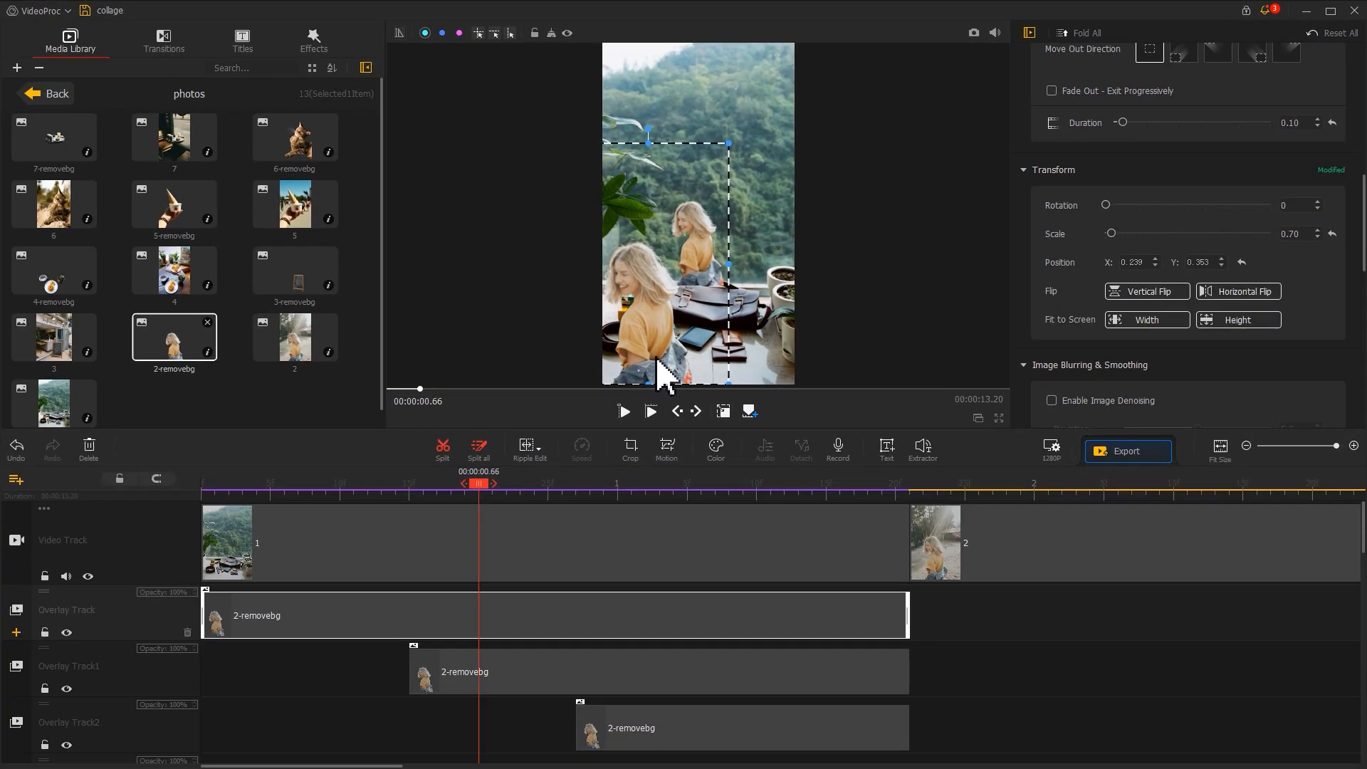
pyautogui.click(611, 672)
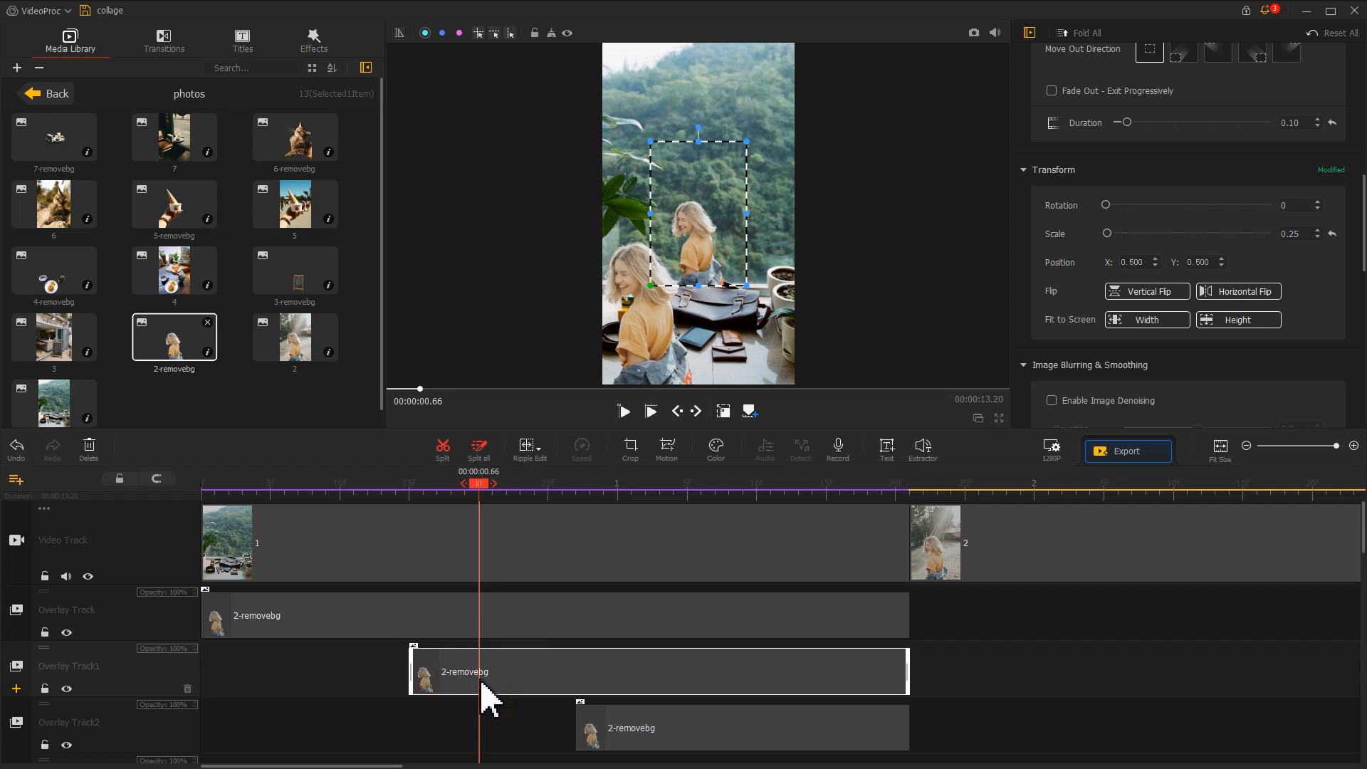
pyautogui.moveTo(1238, 300)
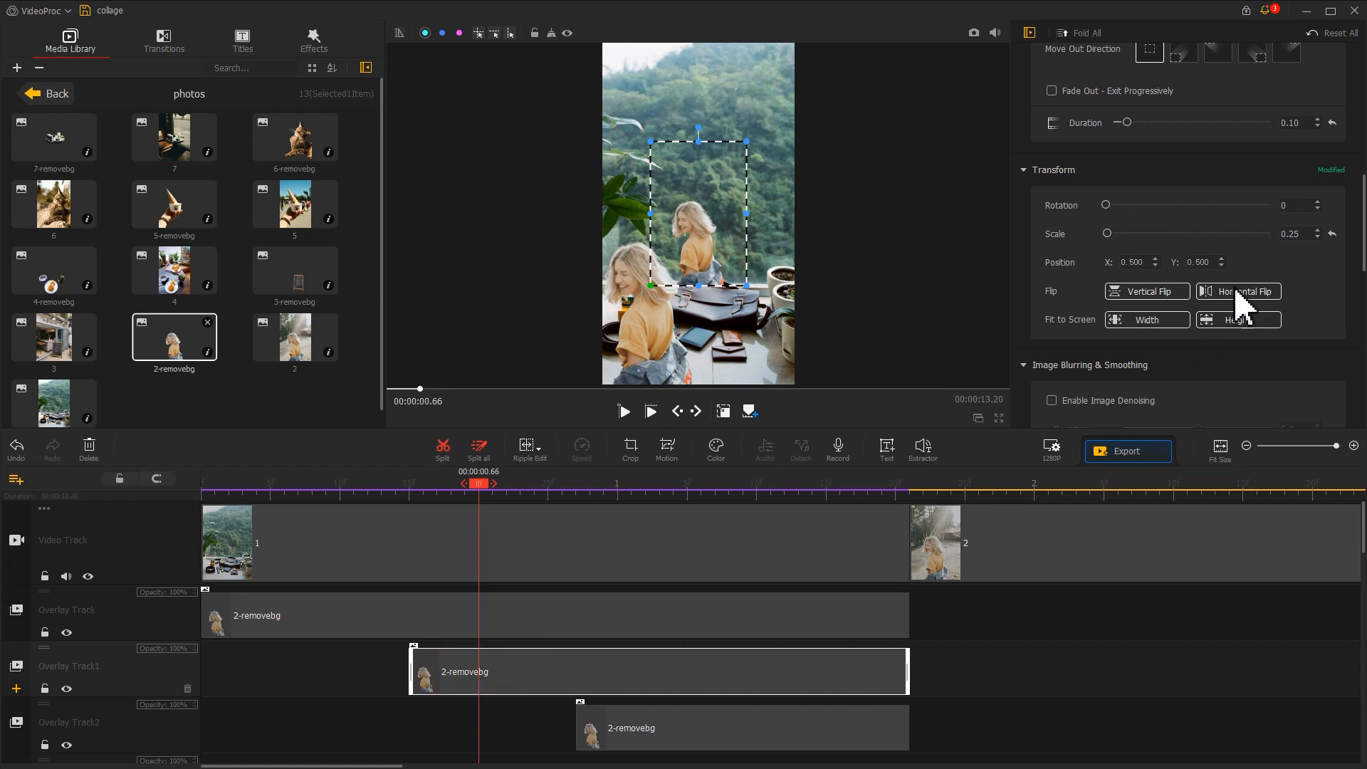
pyautogui.tripleClick(1289, 234)
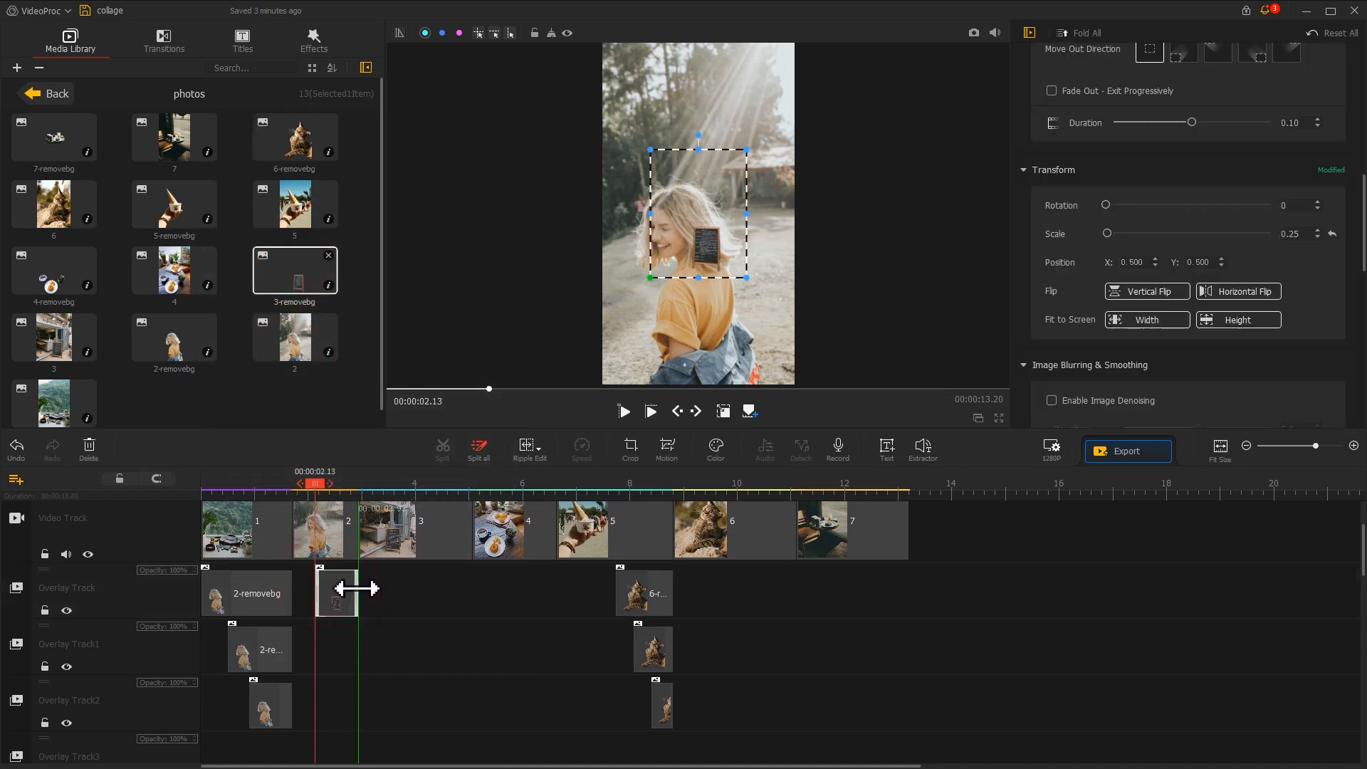
# Scale the first chalkboard cut-out clip to 1.39 and the second to 0.25
pyautogui.click(315, 484)
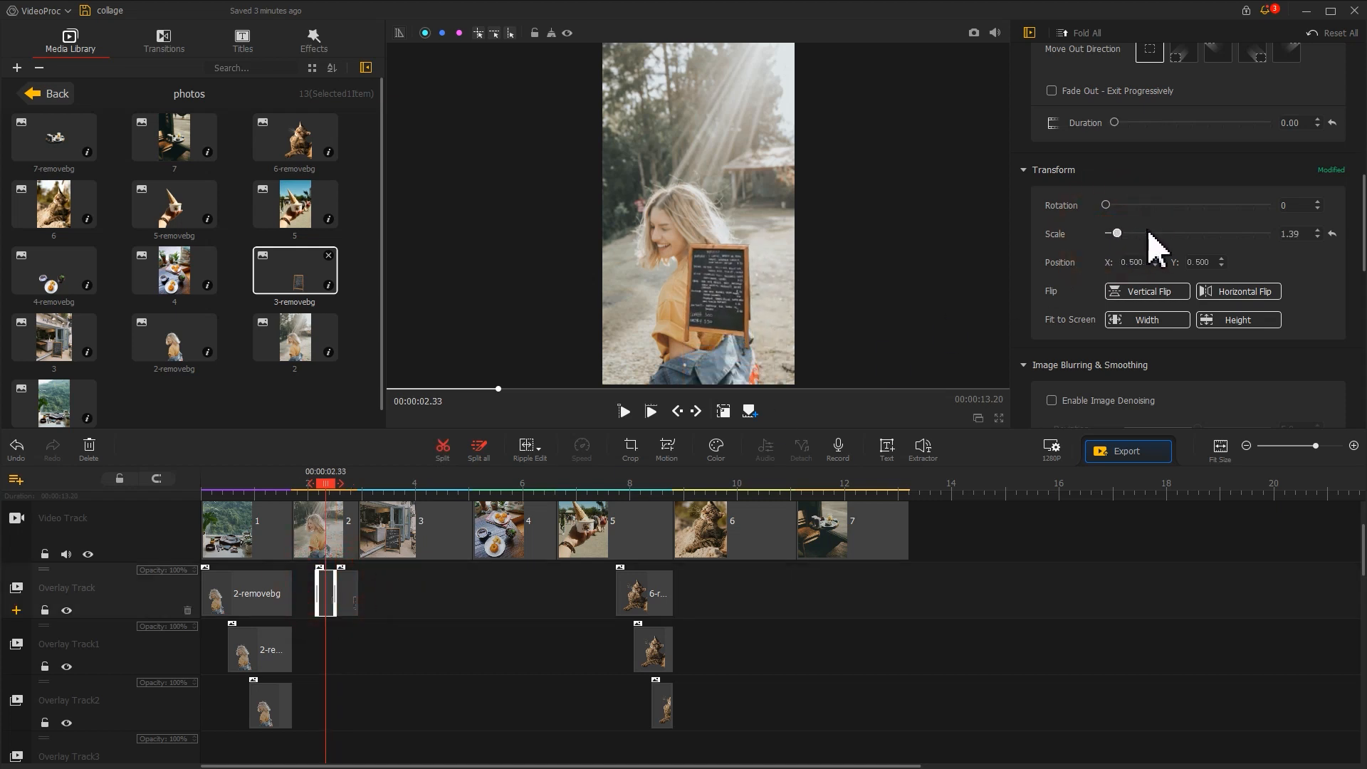
pyautogui.click(1316, 230)
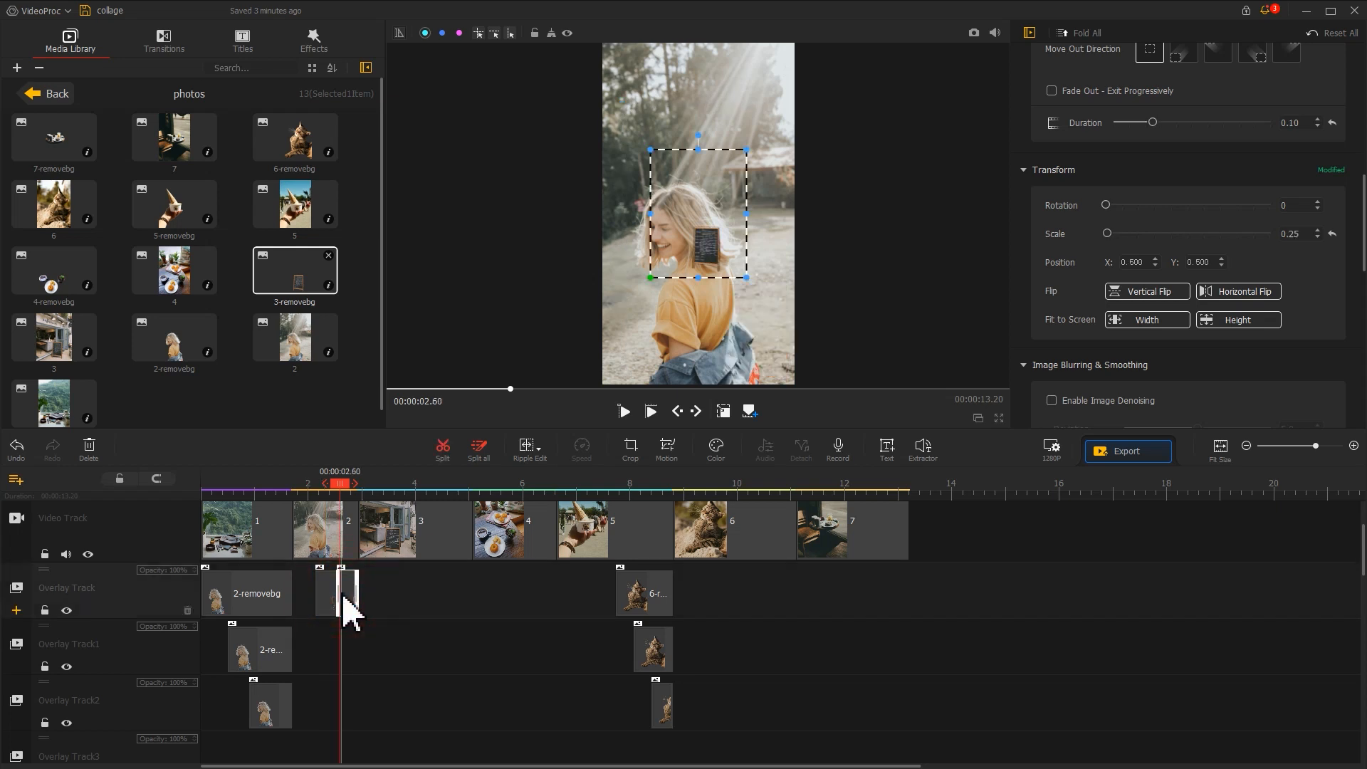
pyautogui.click(1237, 319)
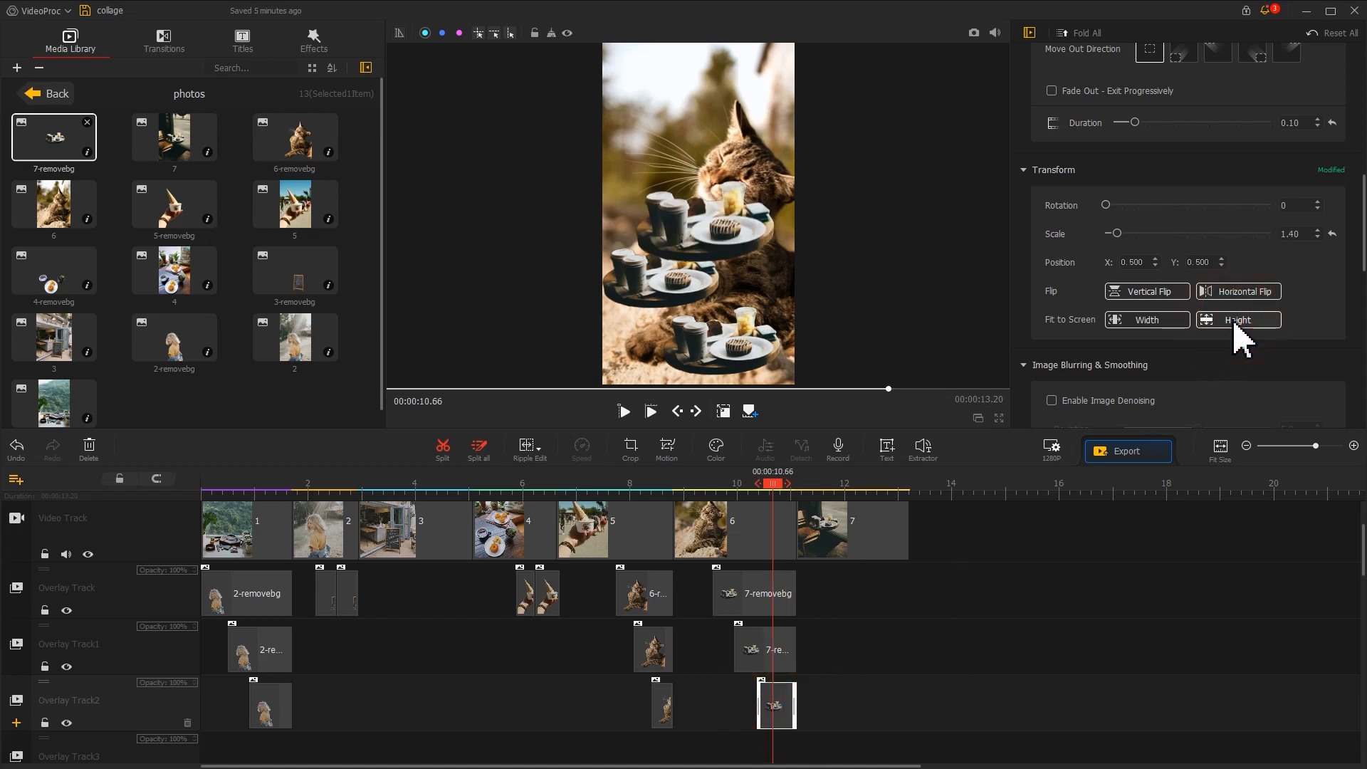
# Fit the cup cut-out to screen height and flip a 4-removebg pastry copy vertically
pyautogui.click(404, 485)
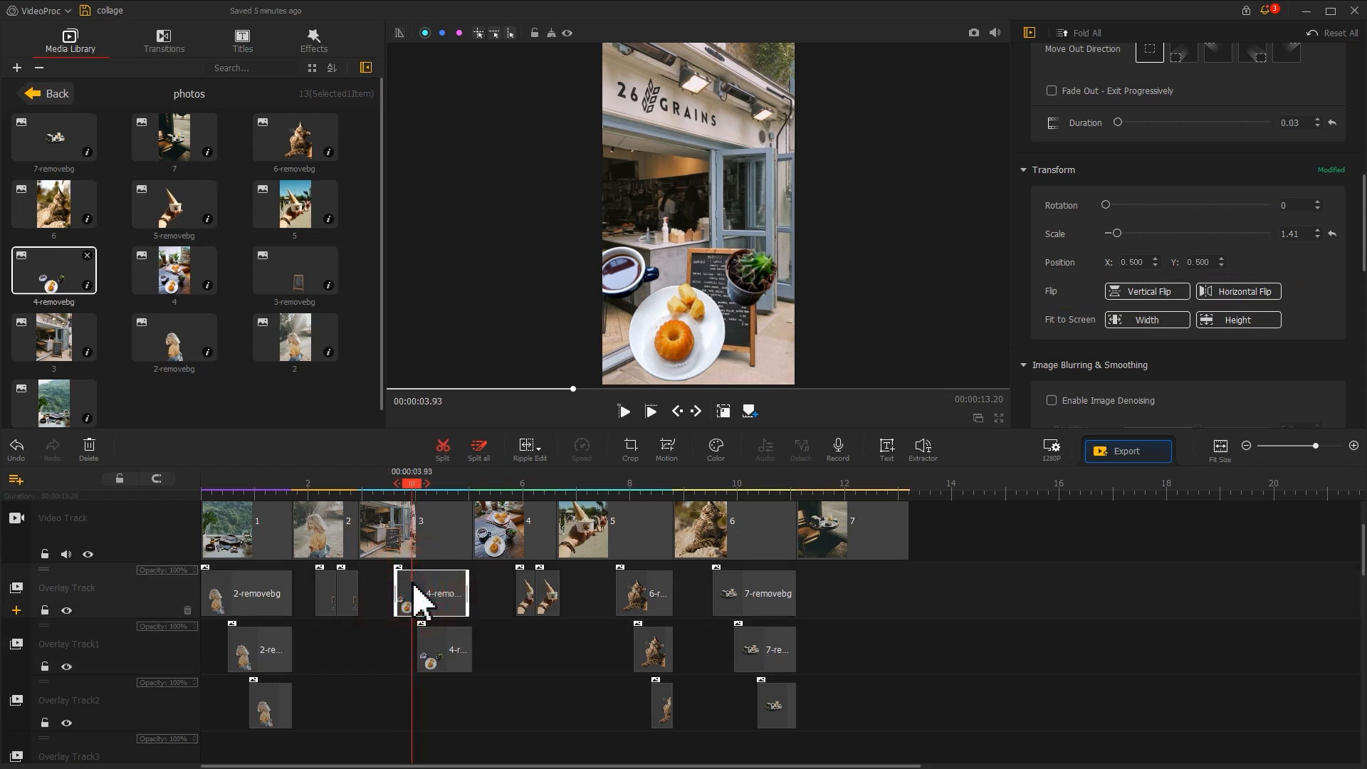
pyautogui.click(1146, 291)
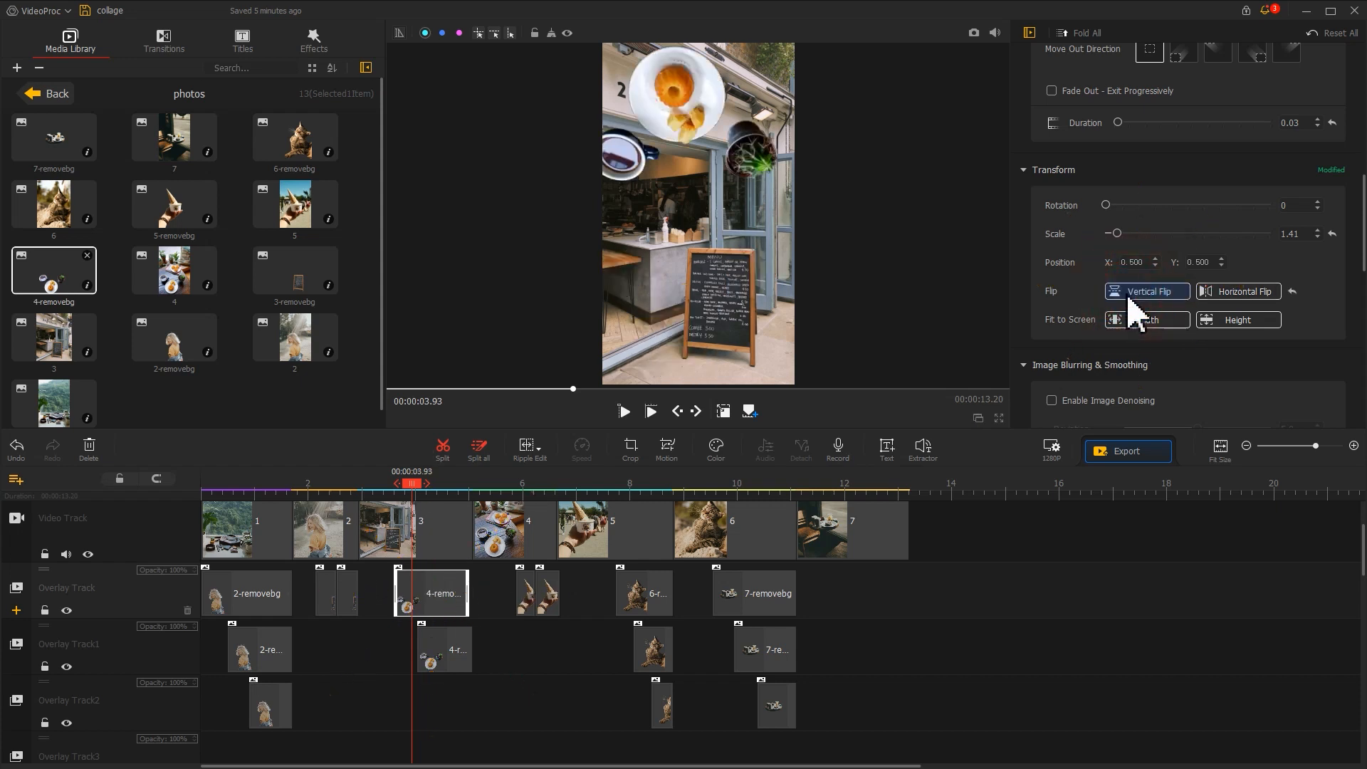
pyautogui.moveTo(422, 510)
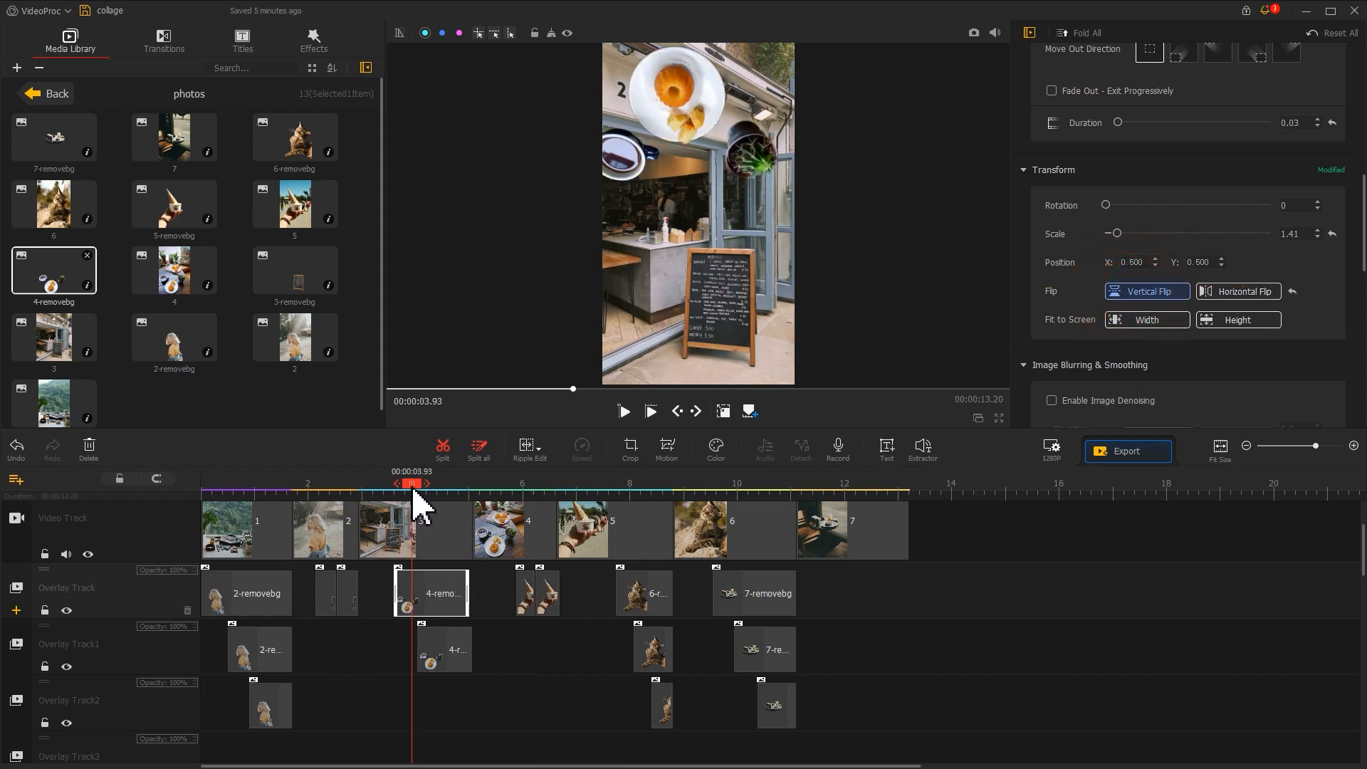